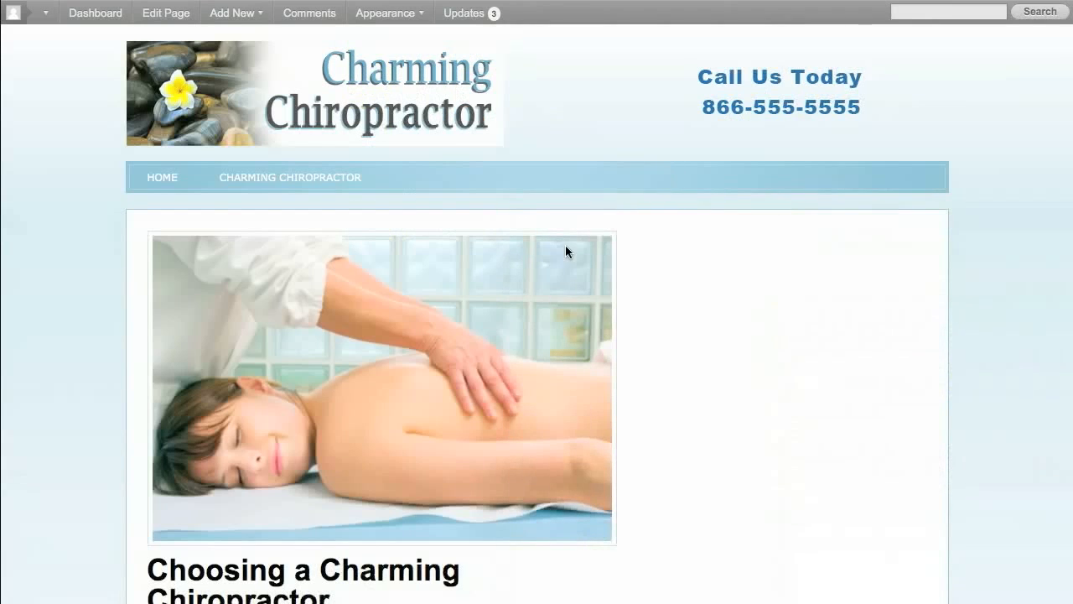
Step: Scroll down the live chiropractor page before heading to the admin dashboard
scroll(down, 3)
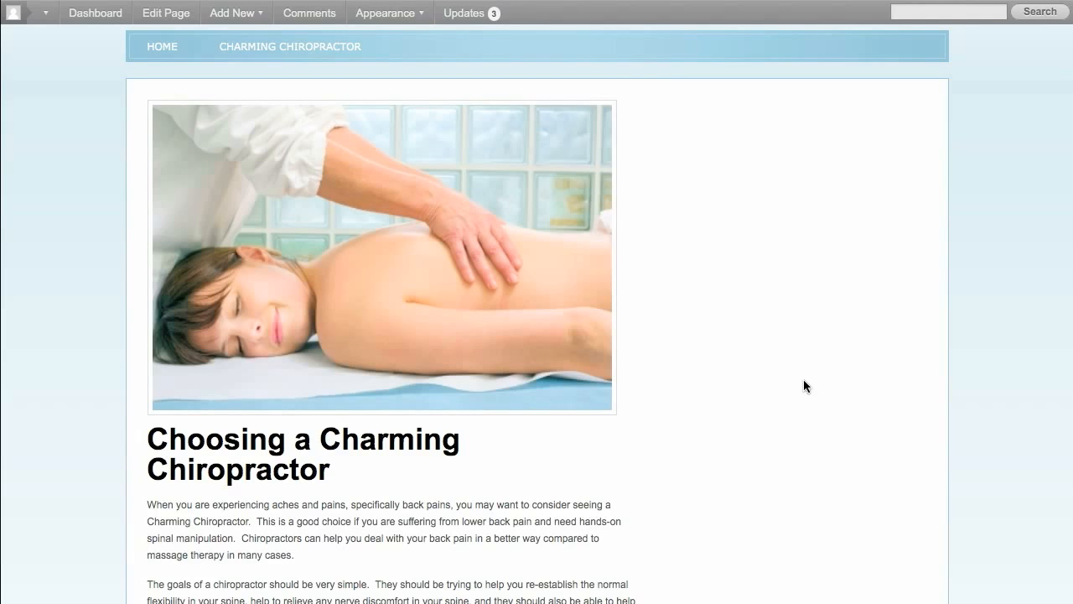
mouse_move(714, 280)
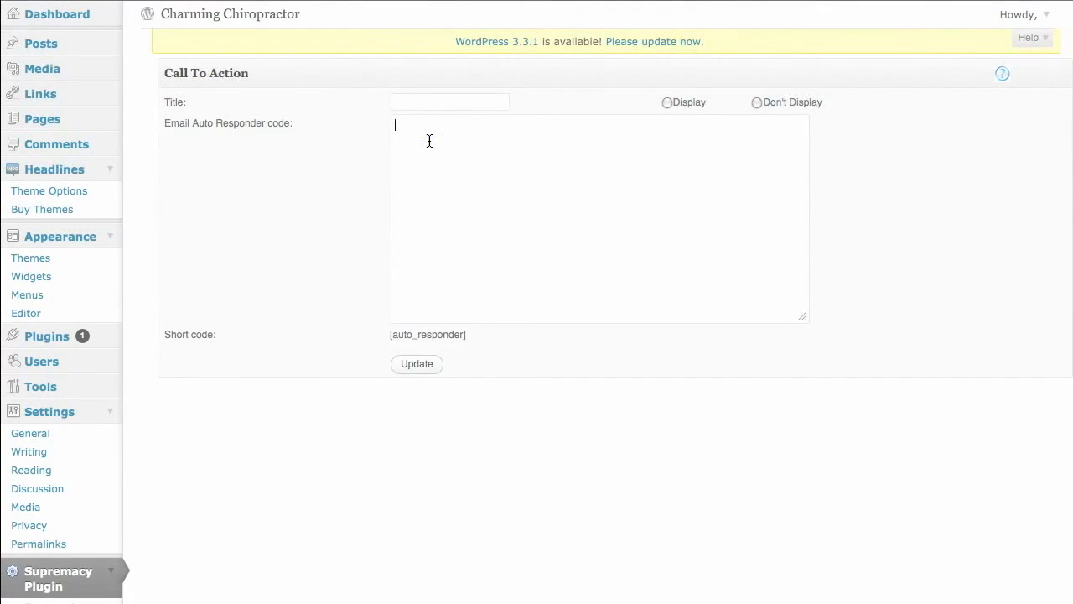
Step: Paste the Aweber autoresponder script as the call-to-action code, set Don't Display, and update
text(<script type="text/javascript" src="http://forms.aweber.com/form/81/2075503981.js"></script>)
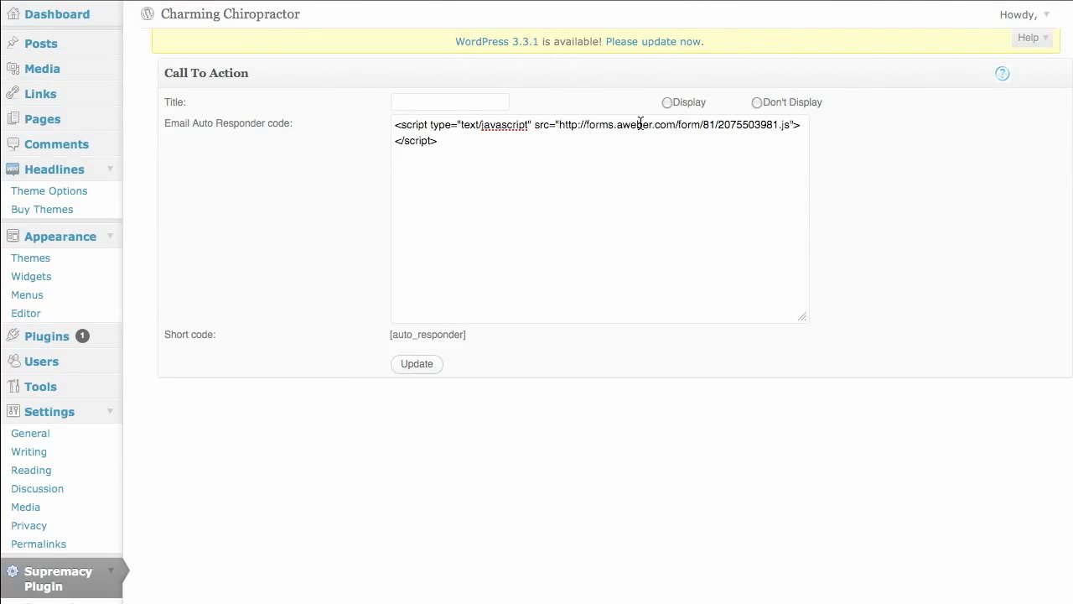
click(667, 102)
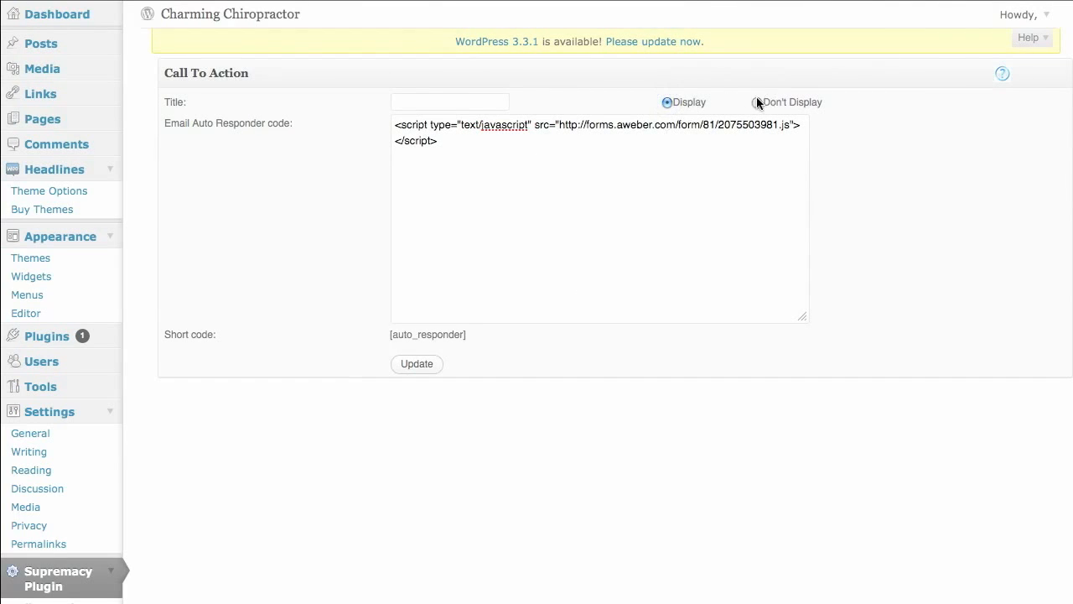
click(756, 102)
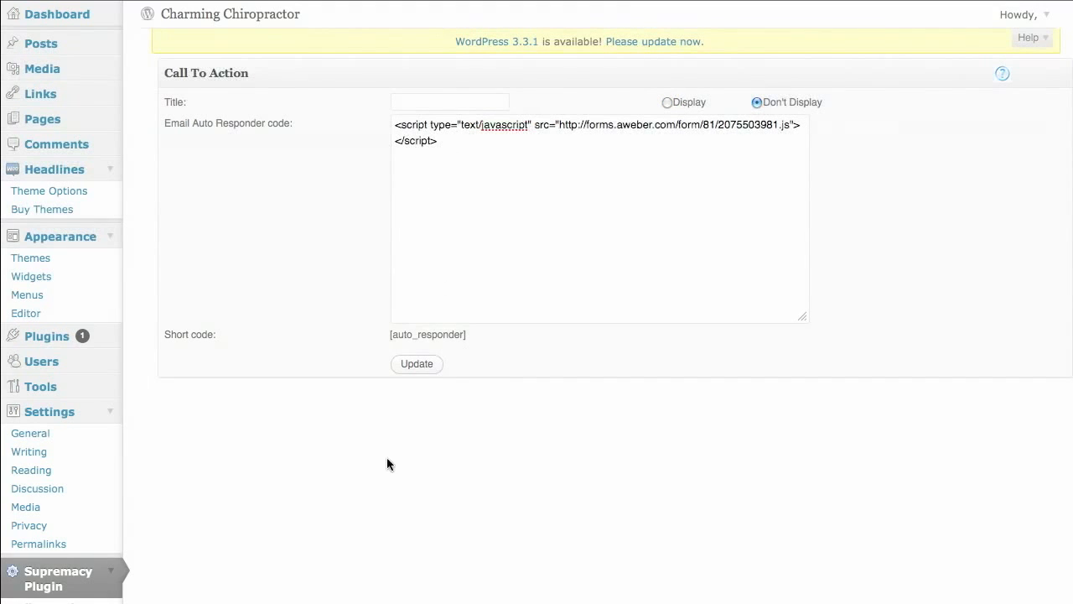
click(416, 362)
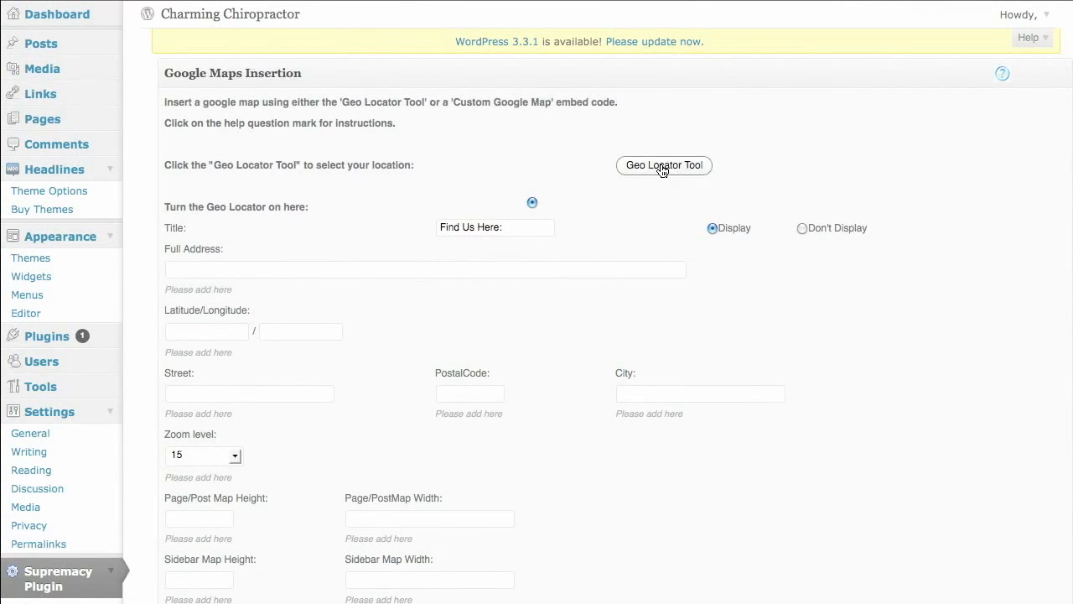
Step: Use the Geo Locator Tool with postcode 90210 to fill the Beverly Hills address and coordinates
click(664, 165)
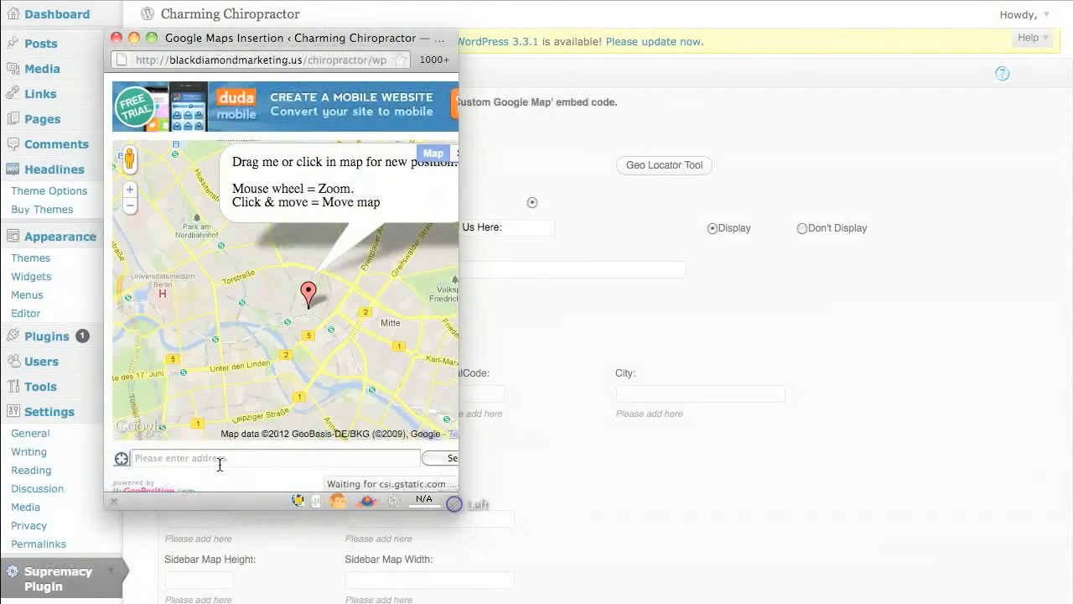
text(9021)
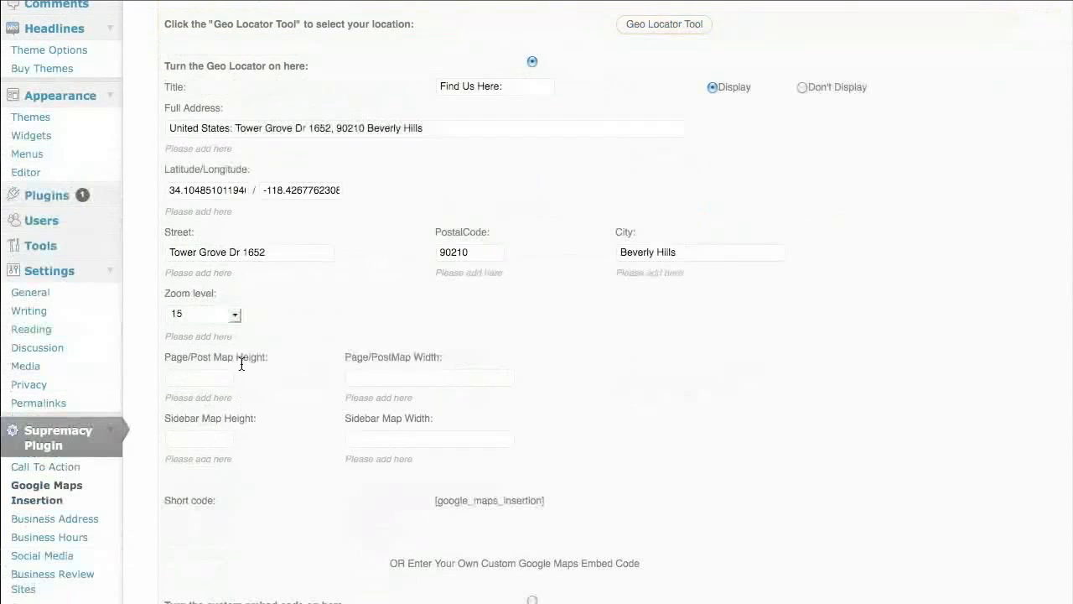
Step: Keep map zoom at level 15 and set the sidebar map to 300 high by 250 wide
click(203, 314)
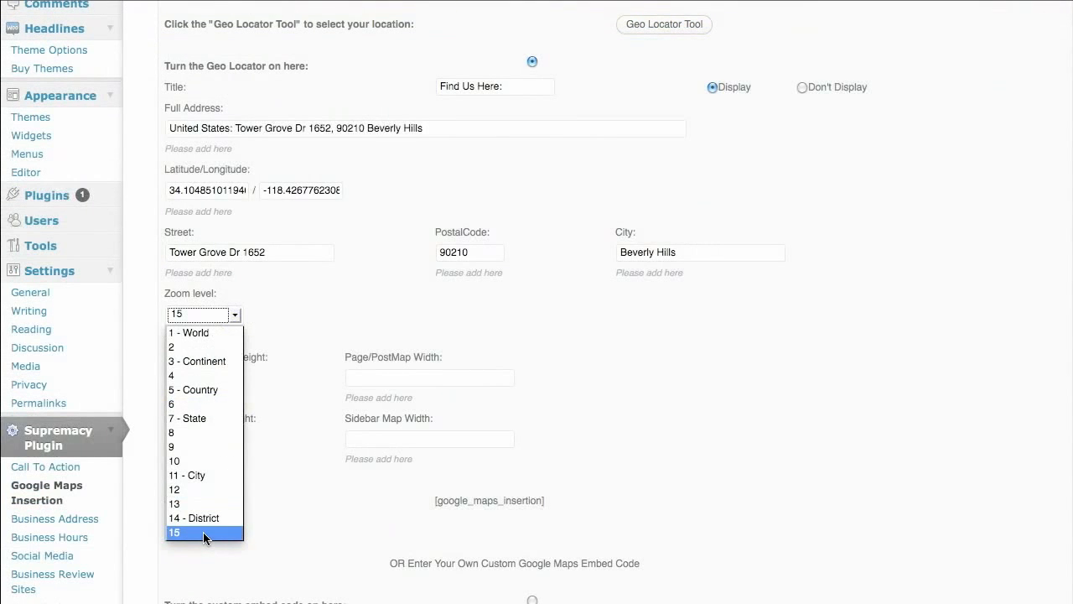
click(202, 533)
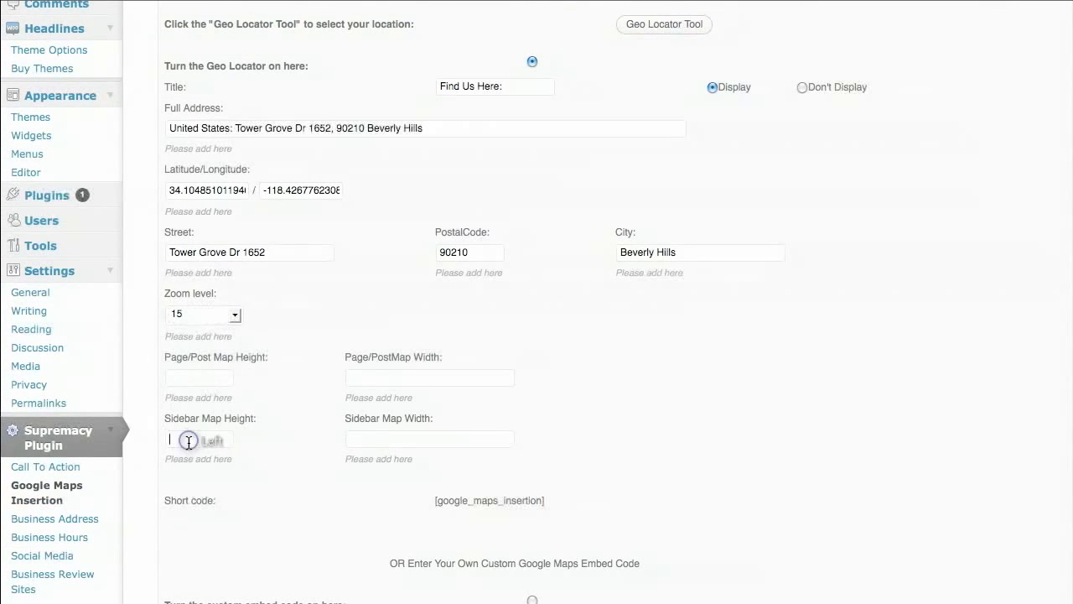
text(300)
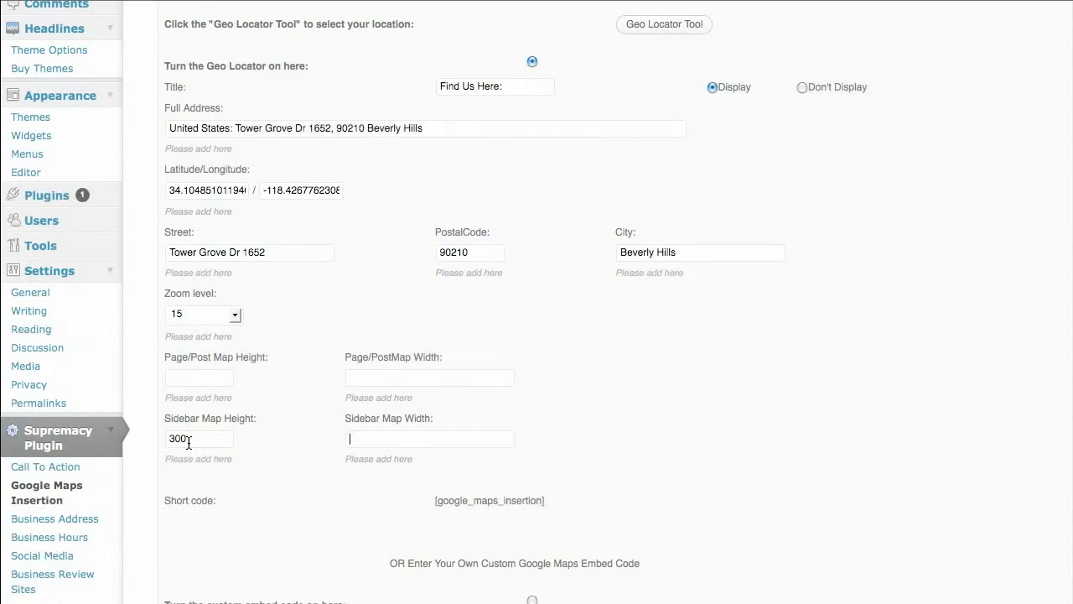
text(250)
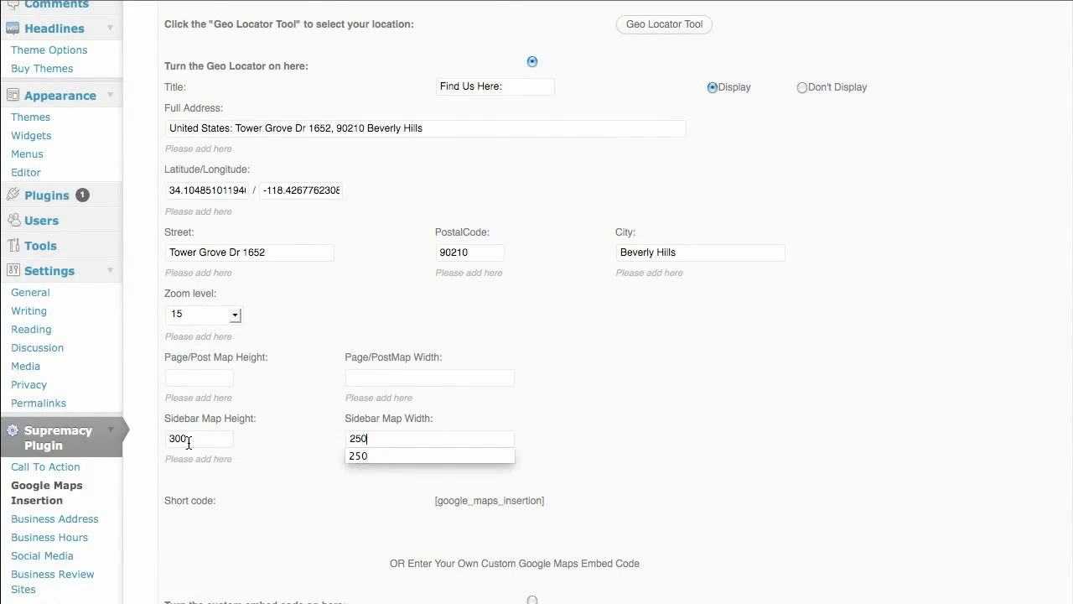
Step: Set the page map to 500 by 500 and update the map settings
click(198, 377)
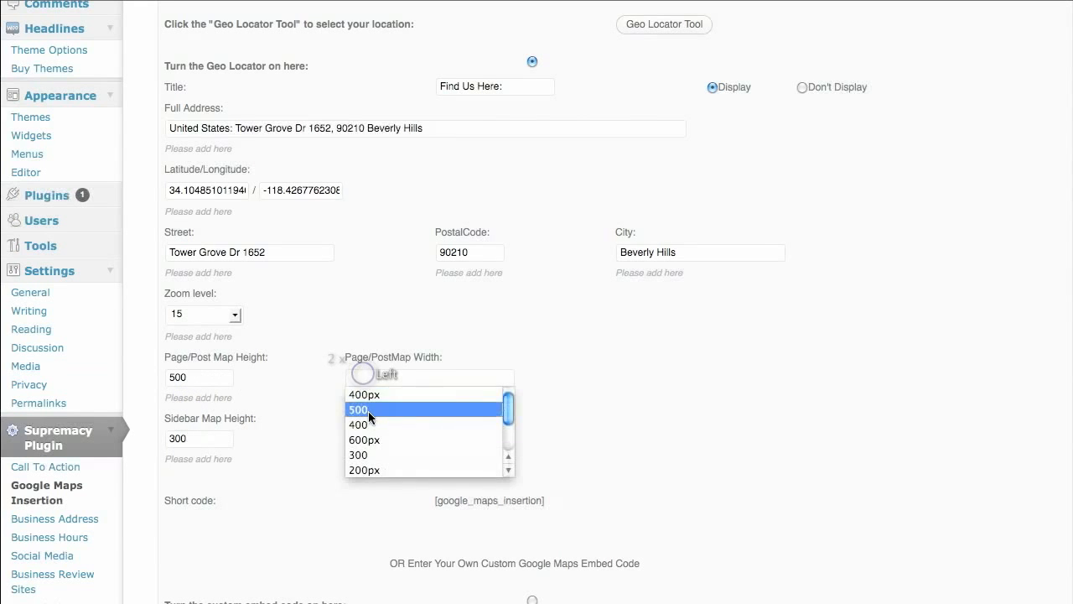
click(359, 410)
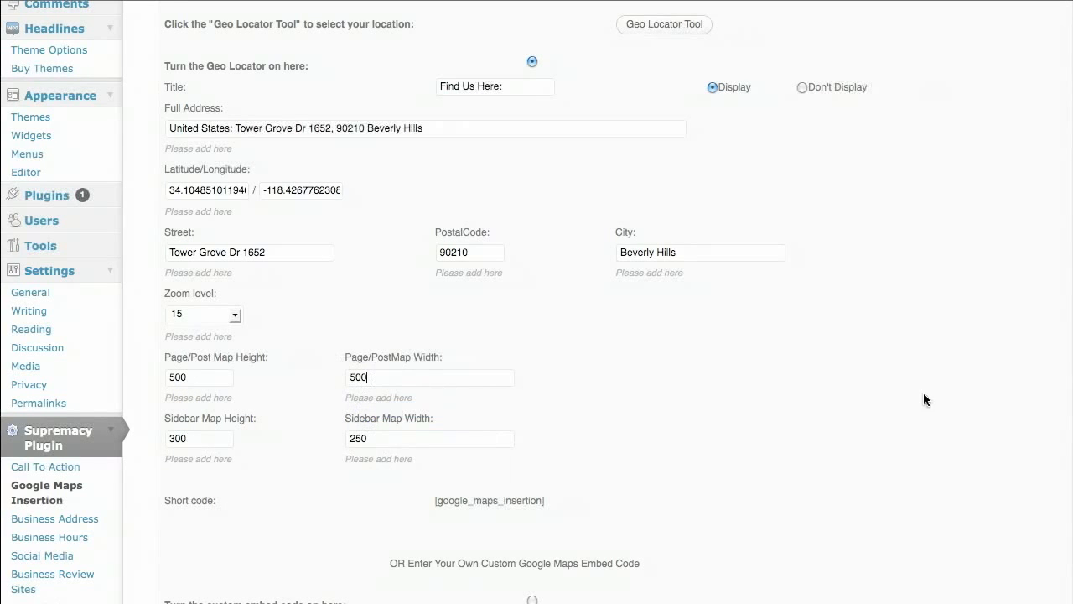
scroll(down, 3)
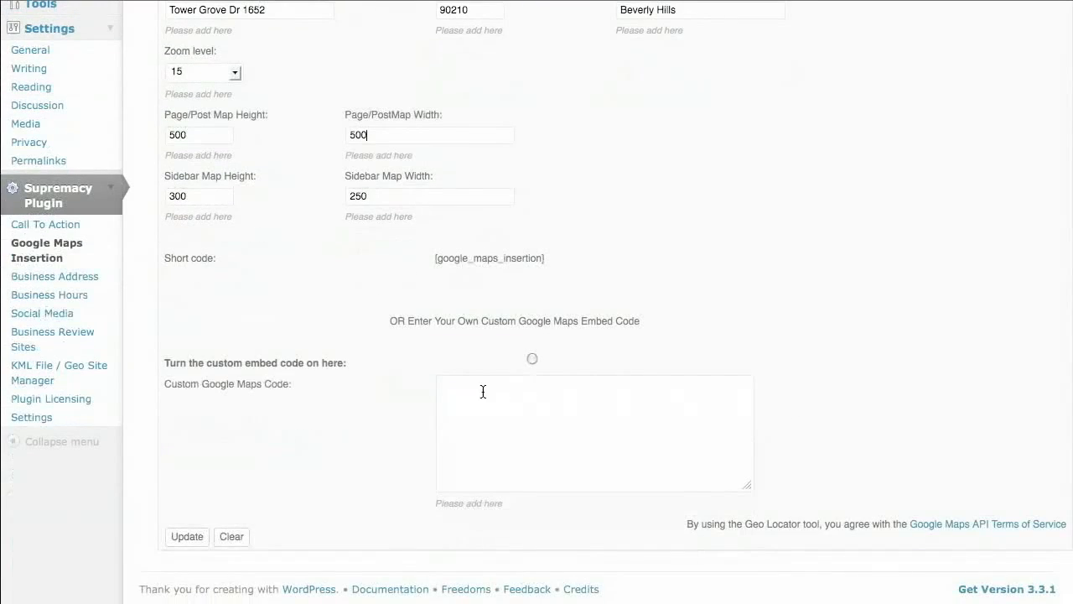
mouse_move(594, 456)
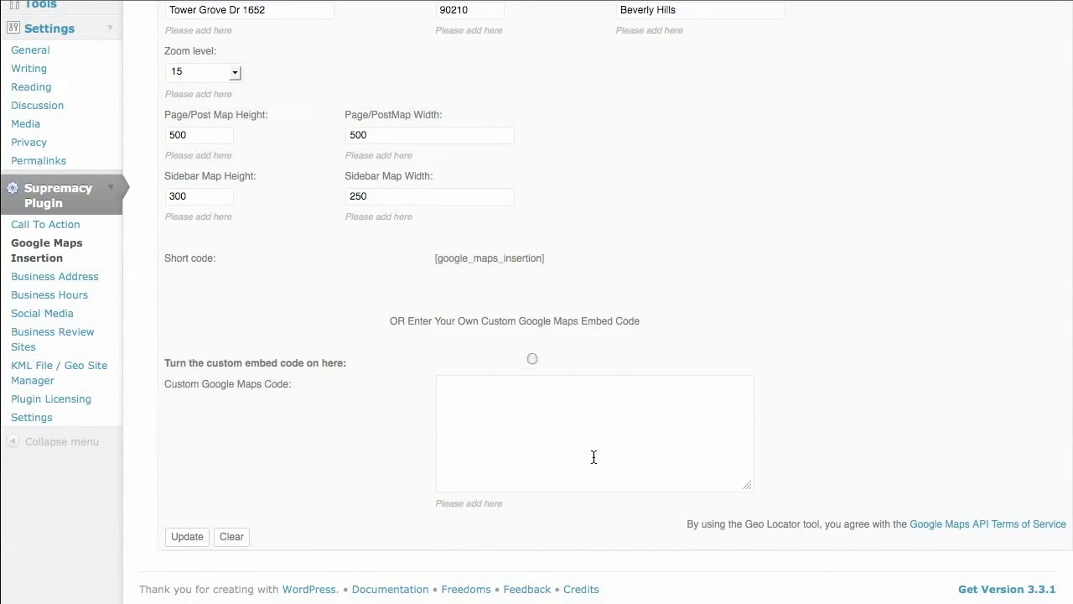
scroll(up, 3)
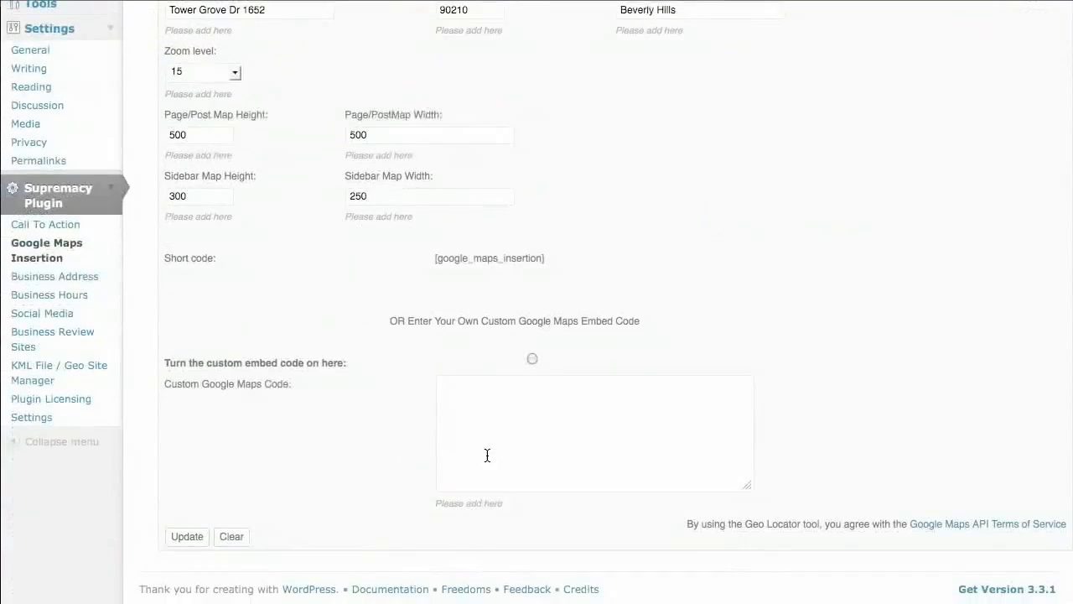
click(186, 537)
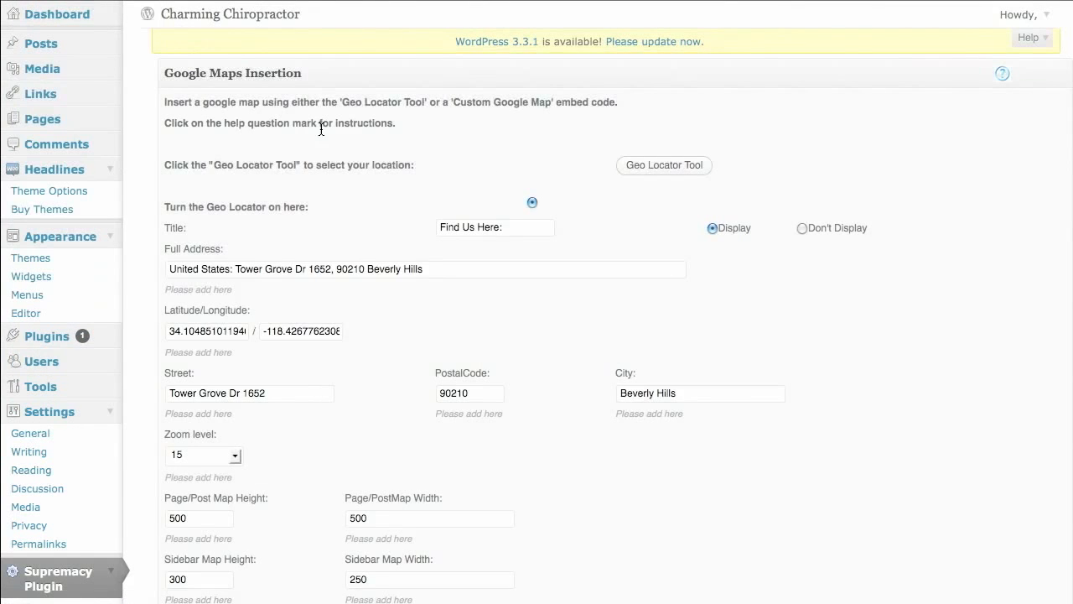
mouse_move(329, 313)
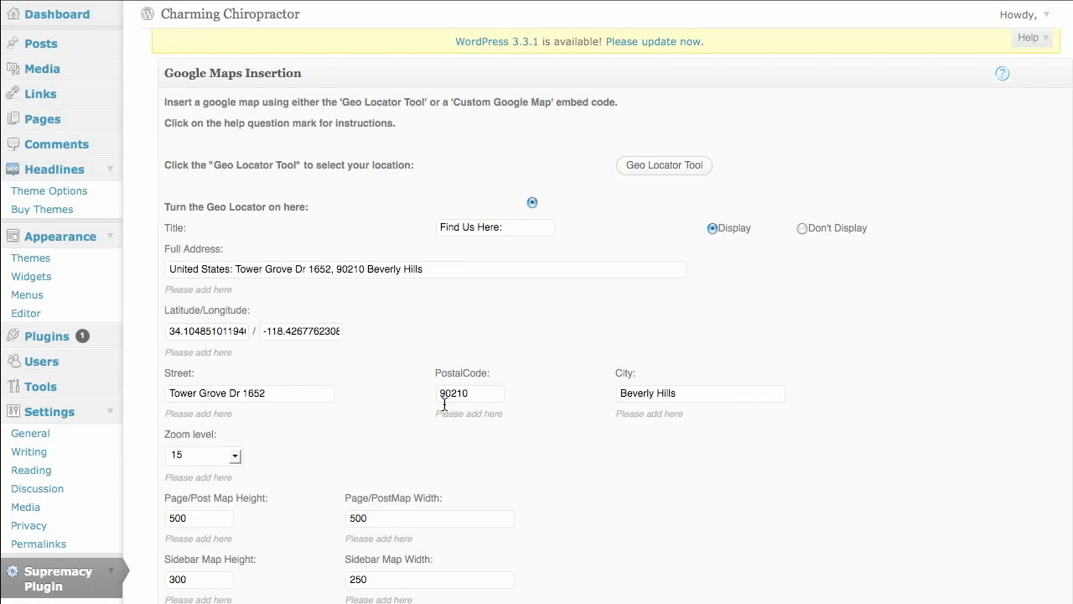
scroll(down, 3)
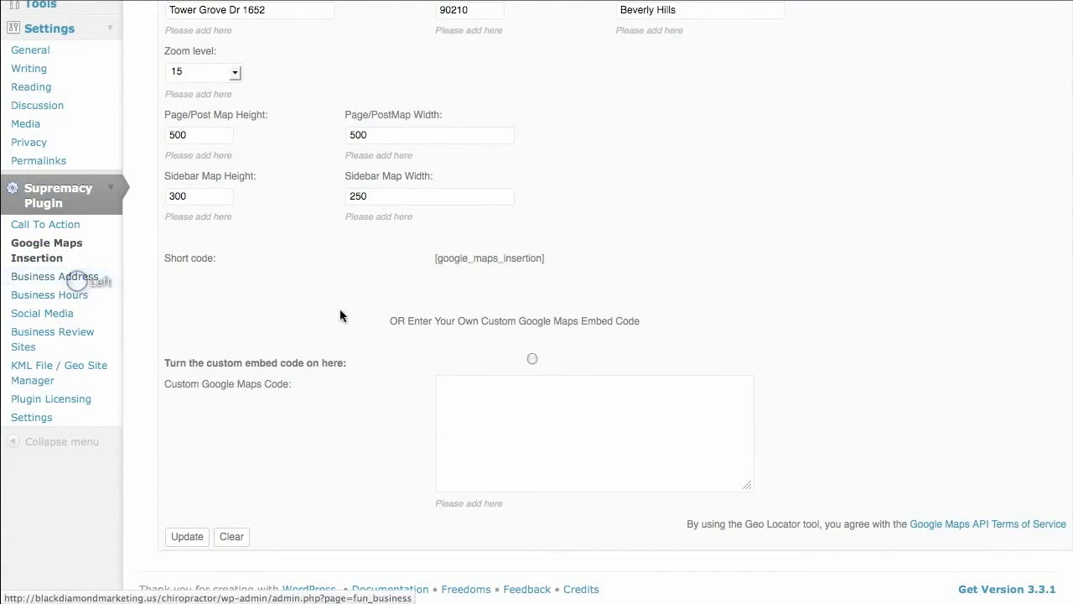
click(54, 277)
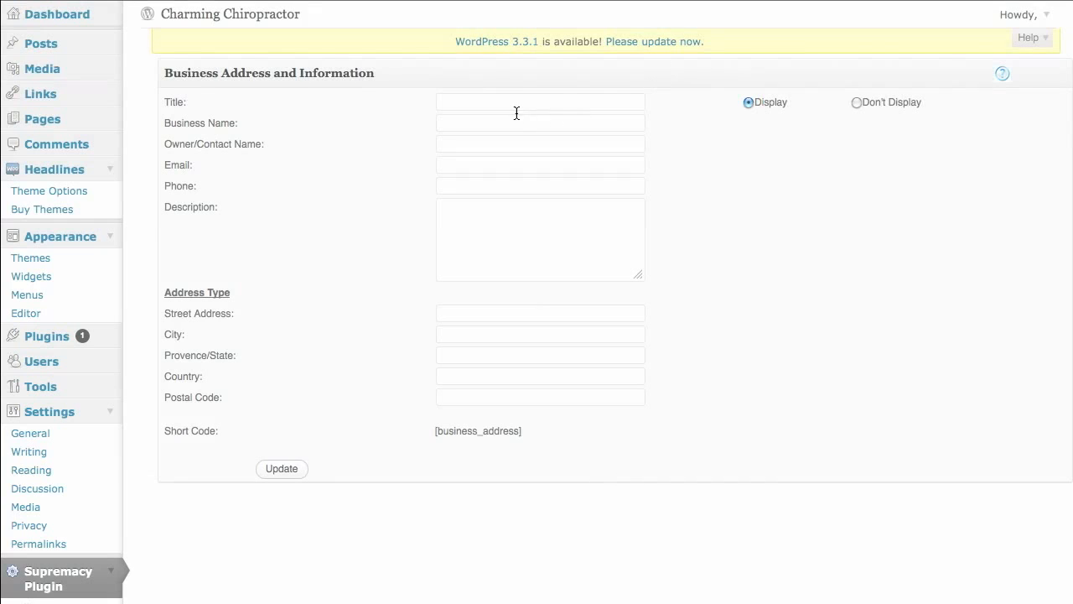
text(Our Address)
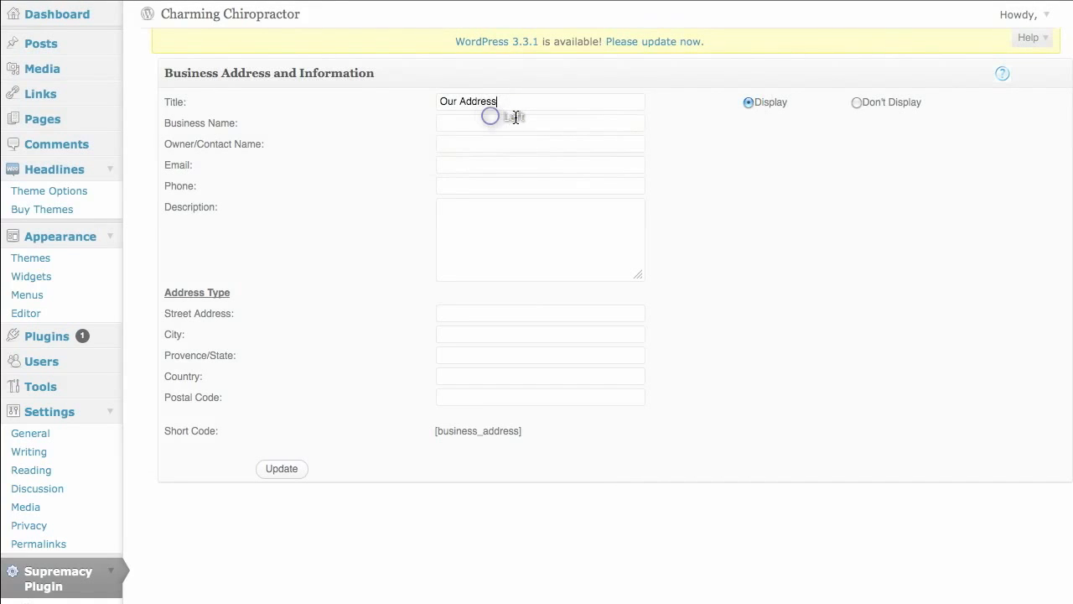
text(:)
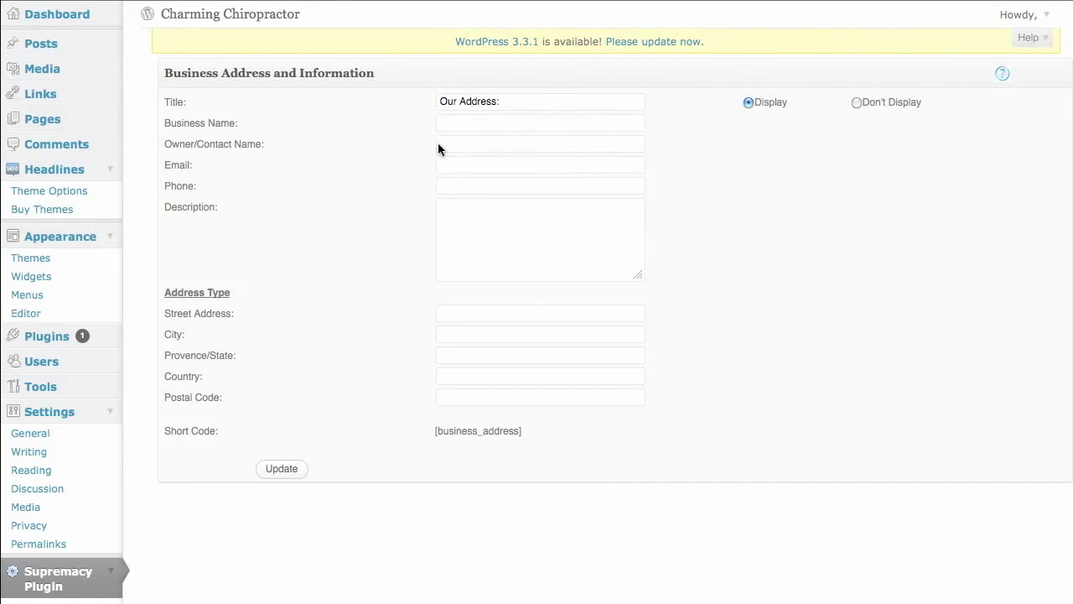
click(540, 123)
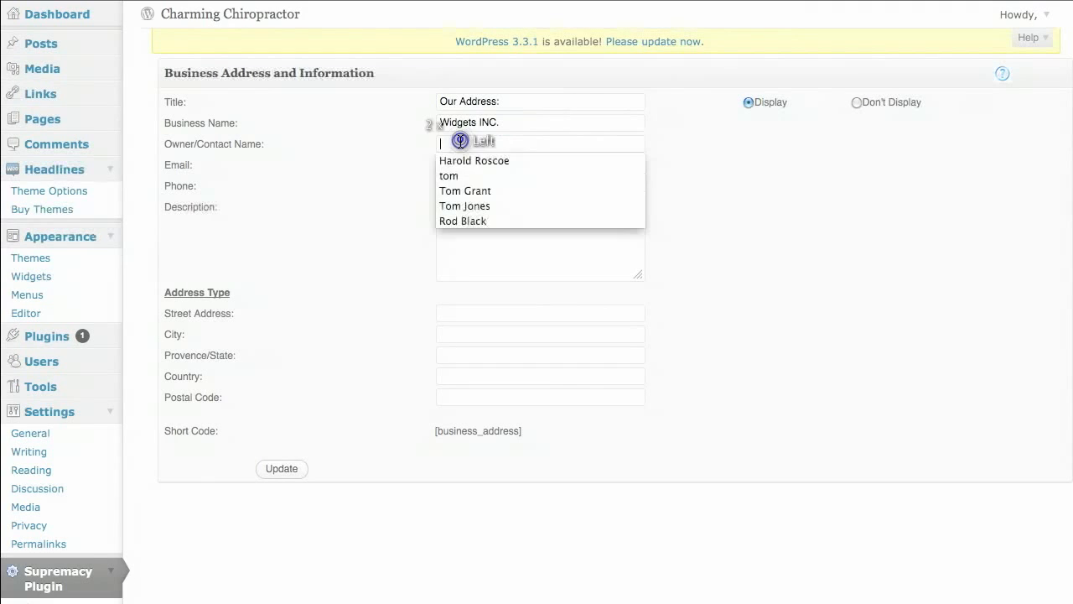
click(465, 205)
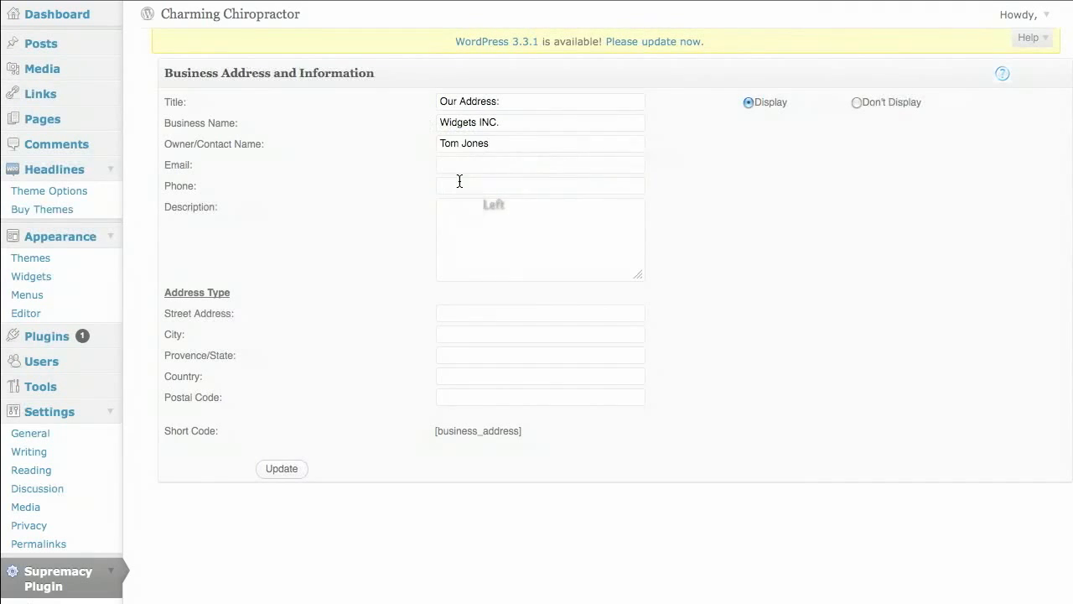
text(rod@test.com)
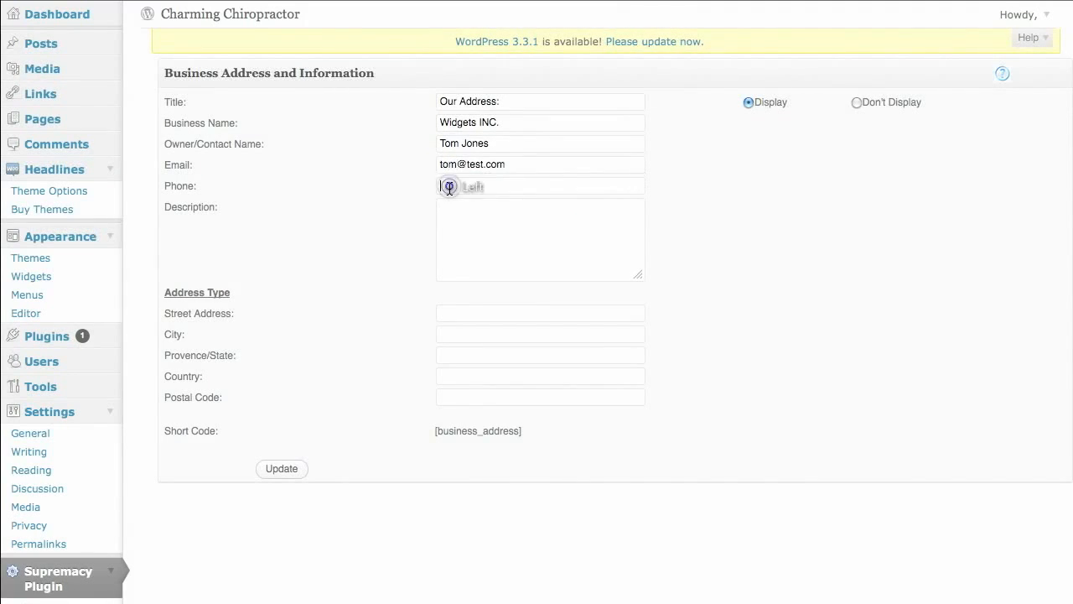
text((123) 555 -5555)
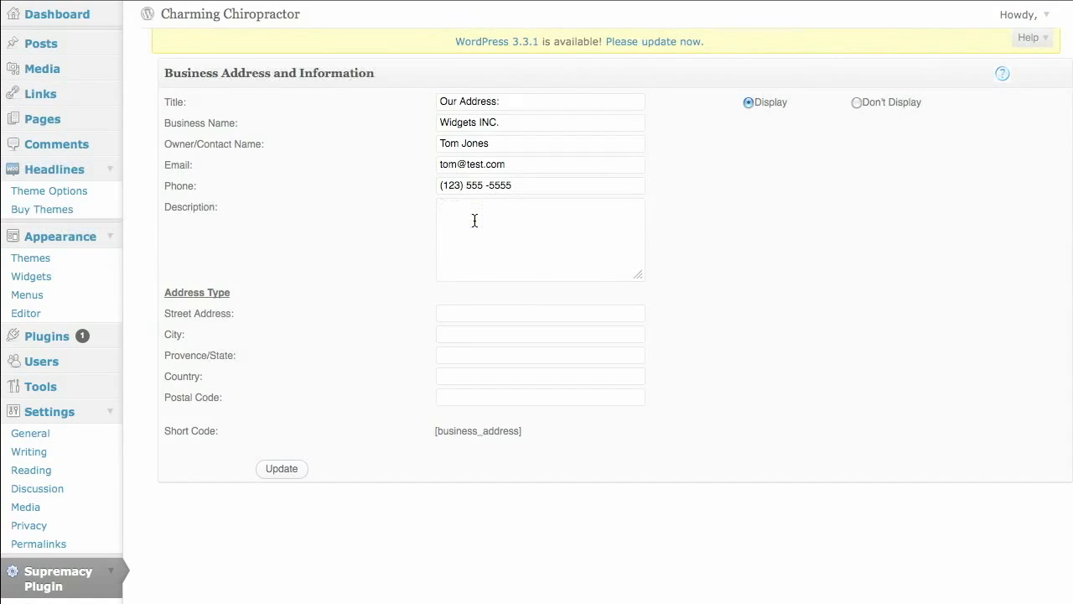
Step: Enter the description 'We sell Widgets!!' wrapped in line breaks
text(<b)
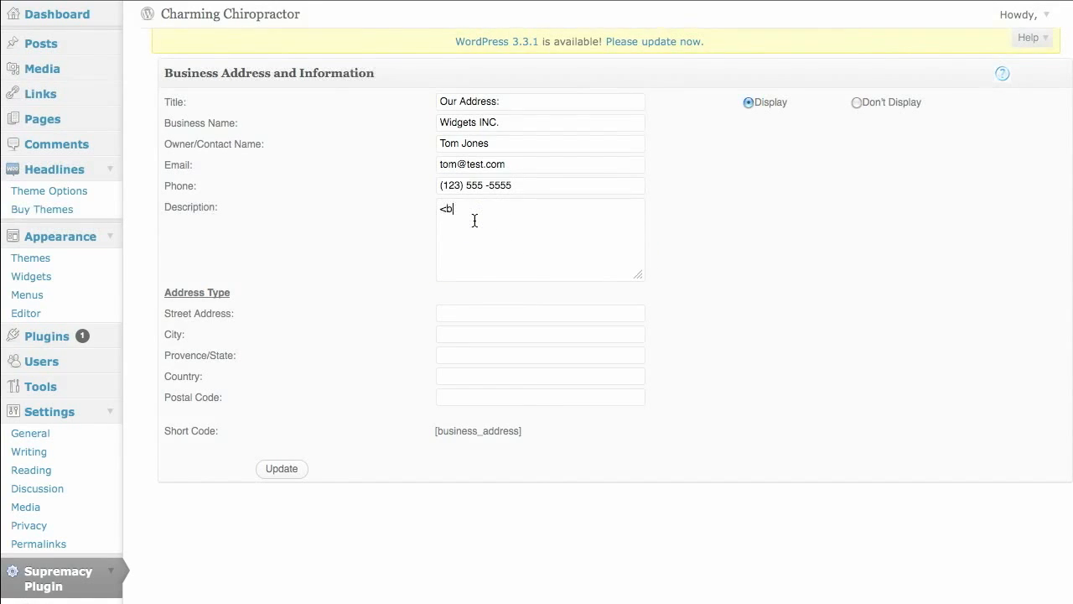
text(r><bR)
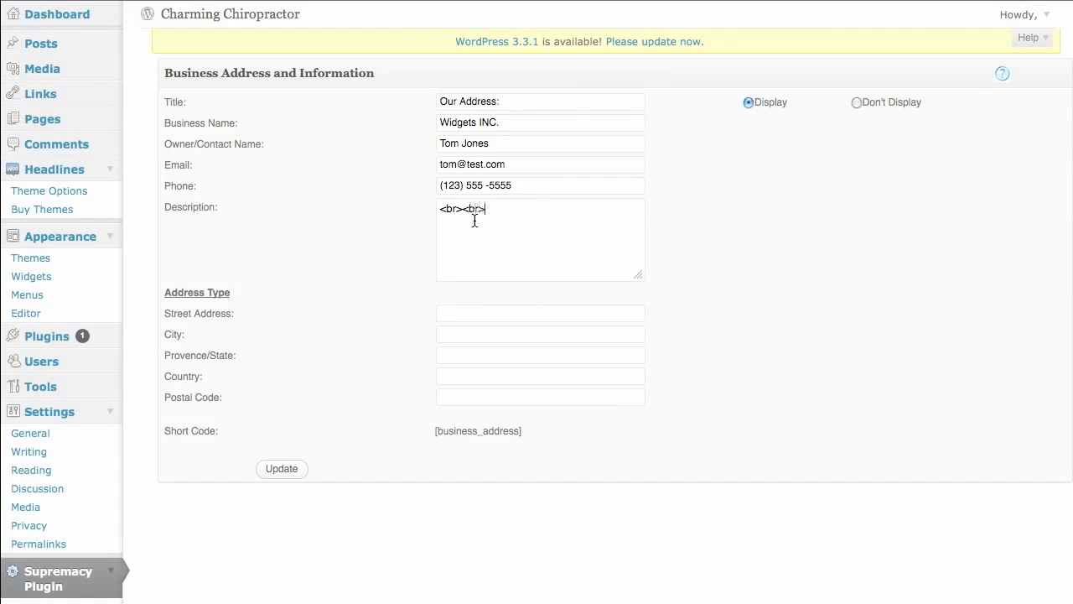
text(We sell)
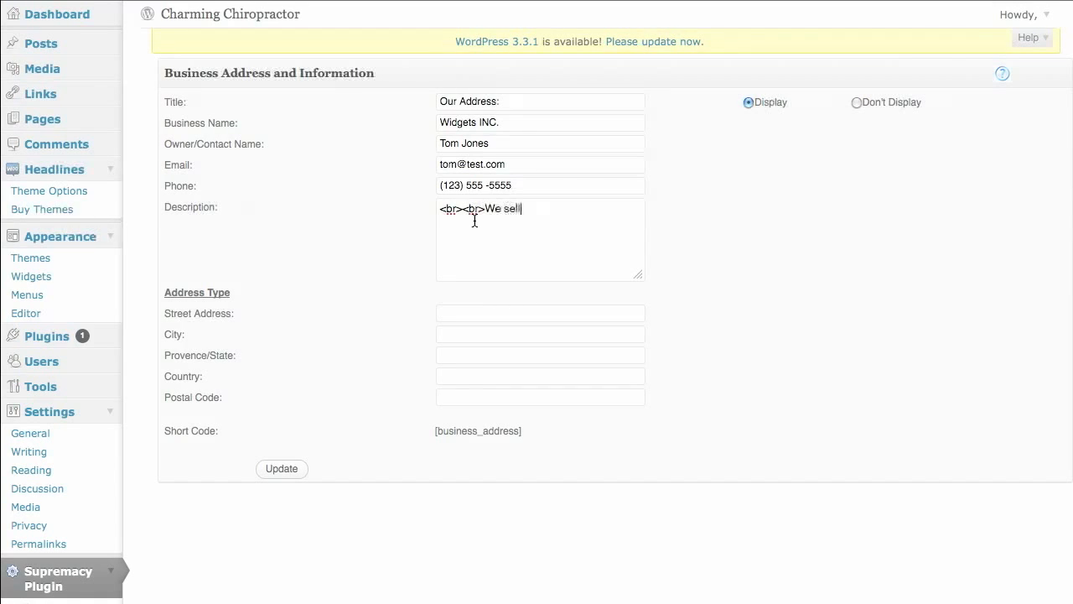
text(Widge)
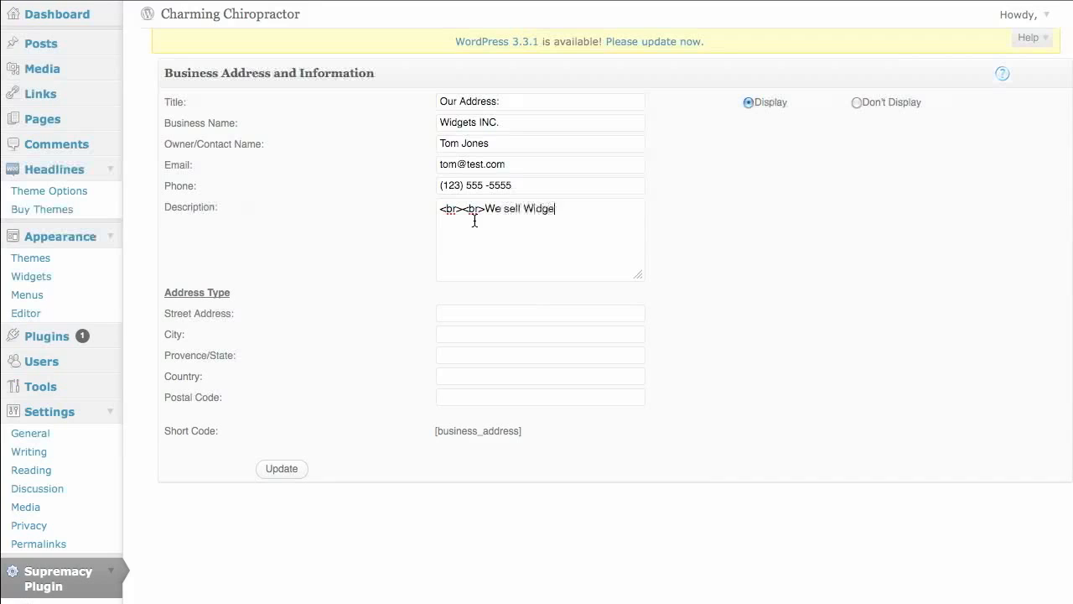
text(s)
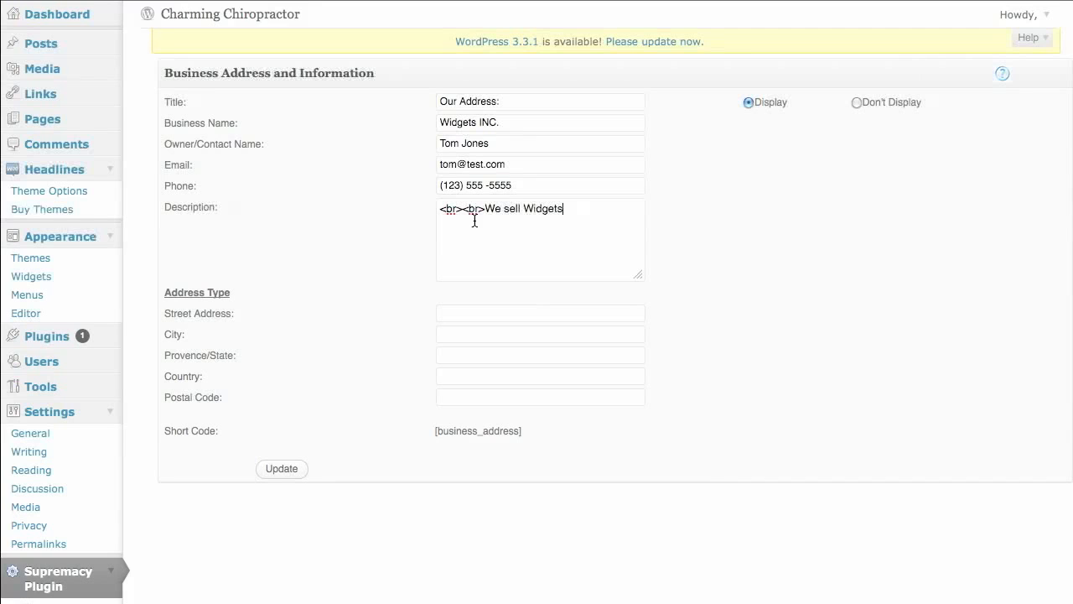
text(!!<)
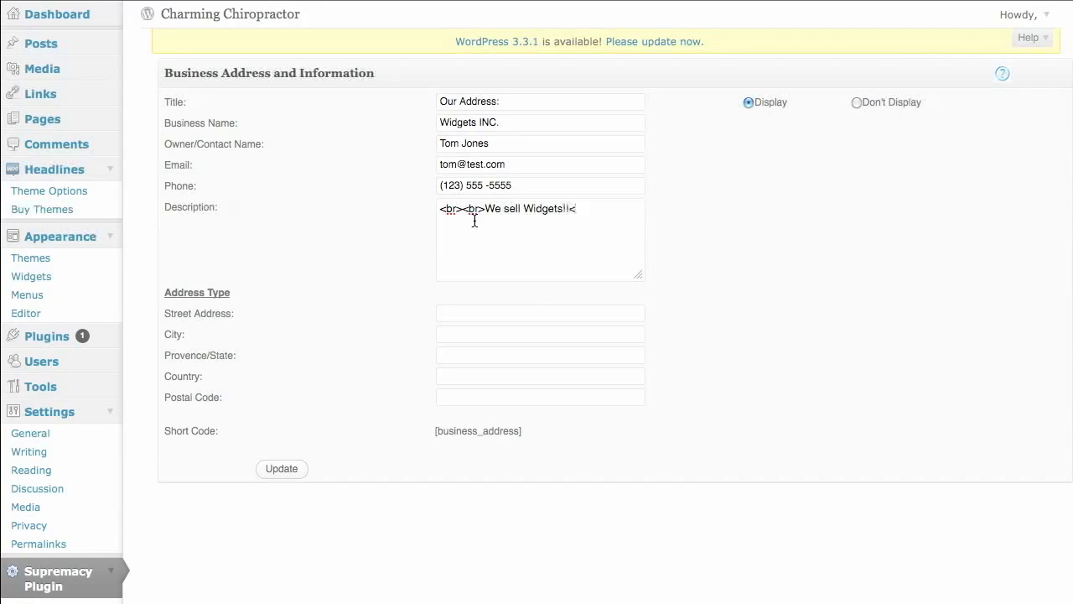
text(<br><B)
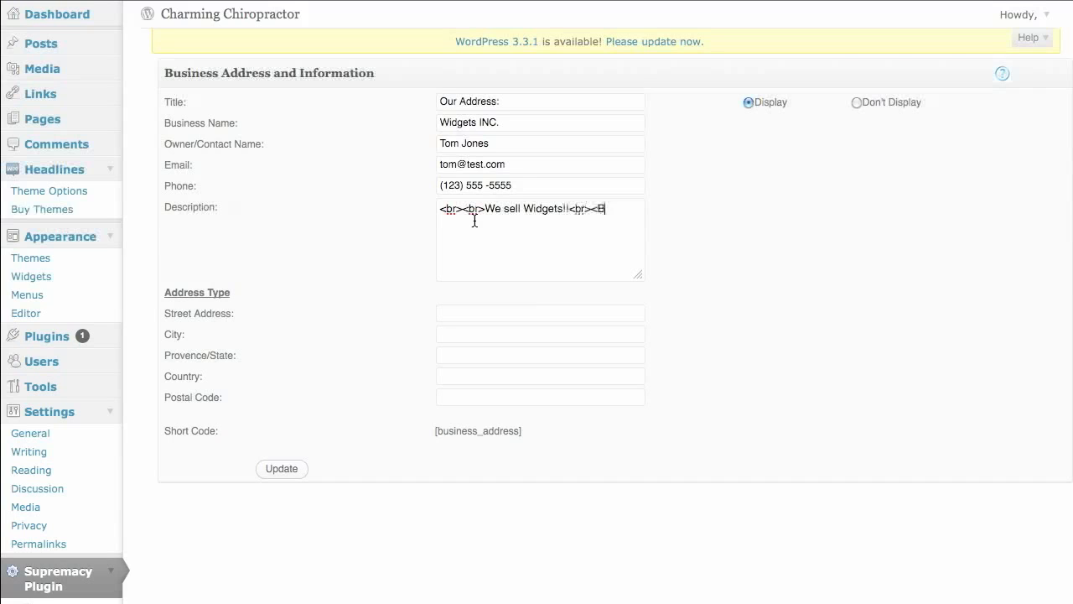
text(r>)
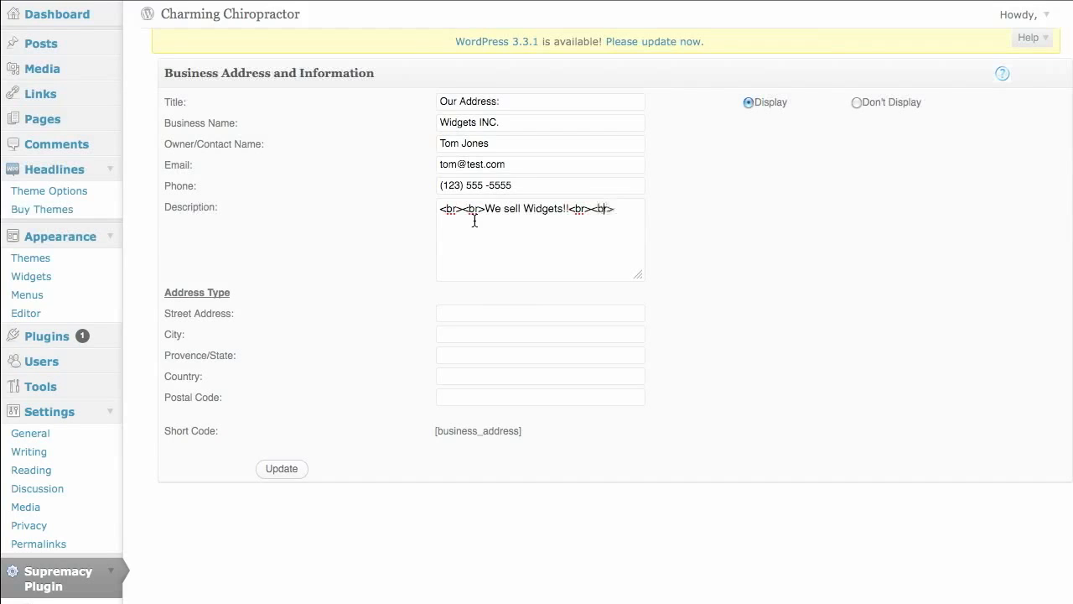
Step: Fill the street address with Spokane as city, WA as state and postal code 99999
click(540, 313)
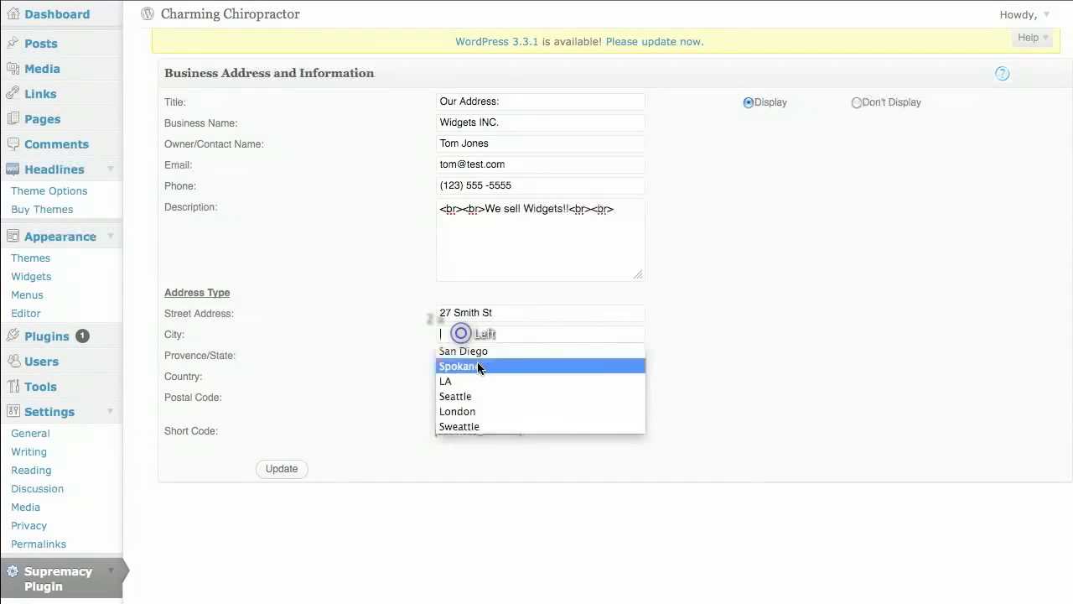
click(460, 366)
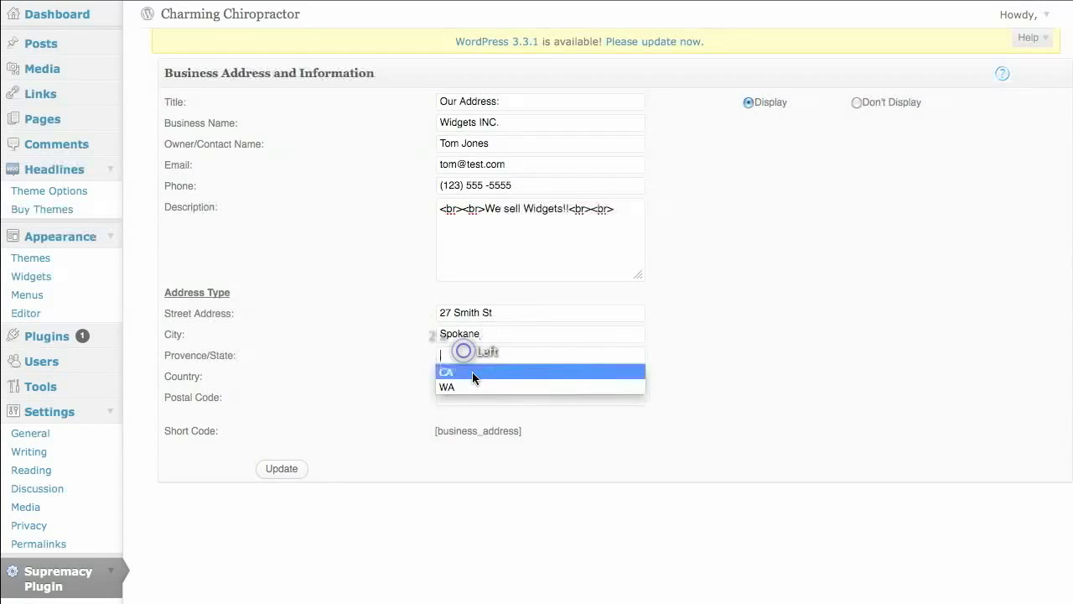
click(446, 386)
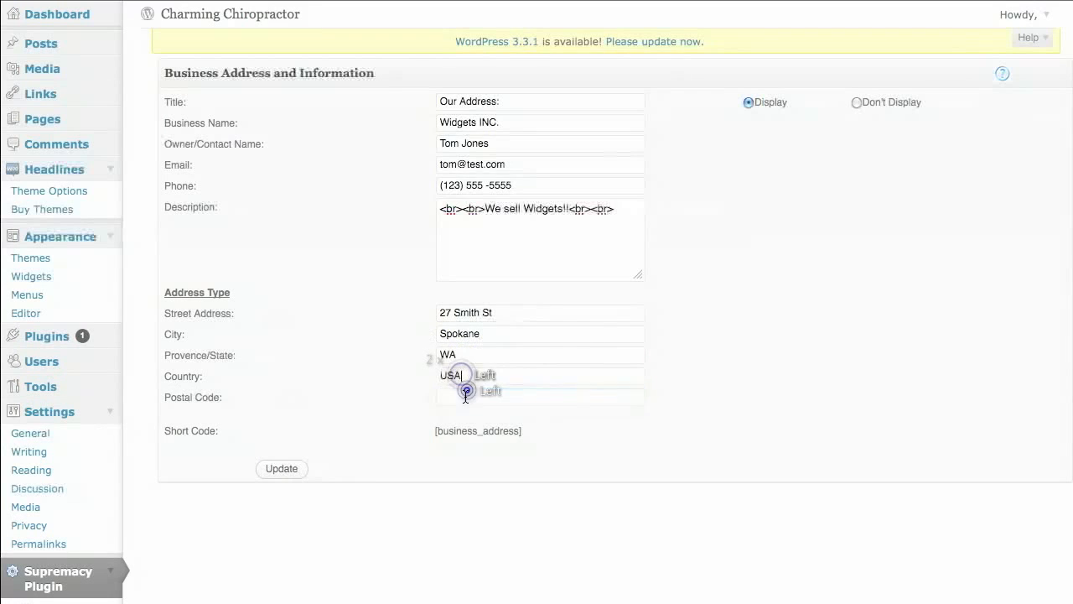
text(99999)
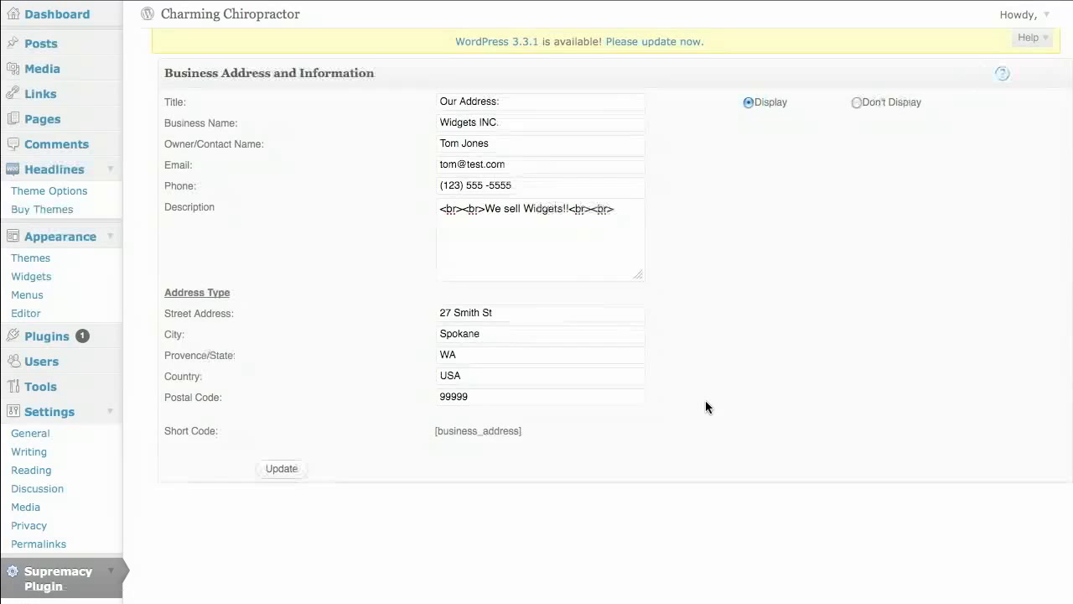
scroll(down, 3)
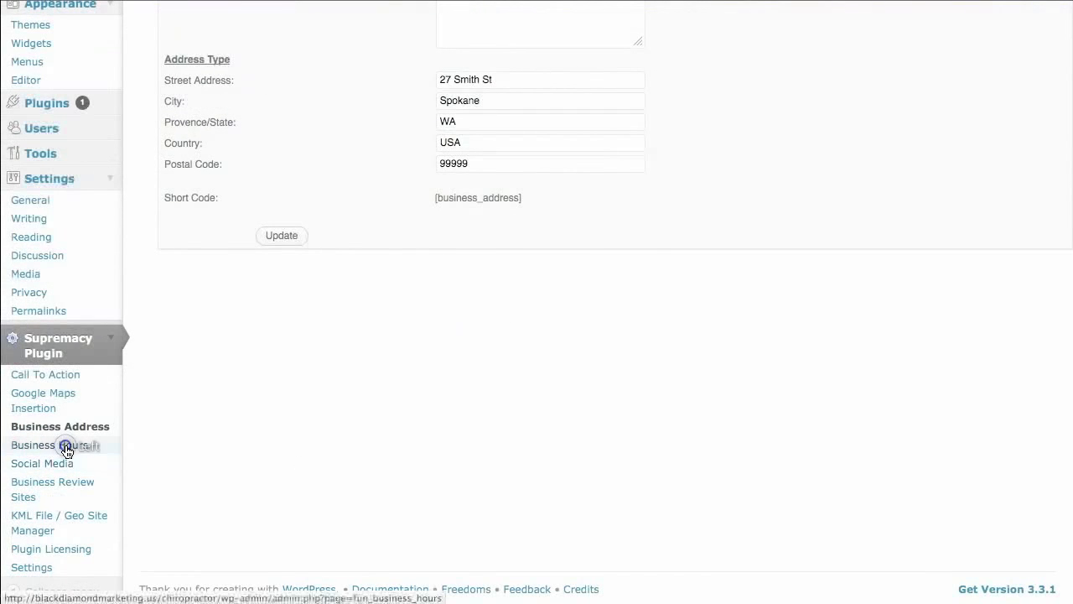
Step: Set Monday's opening time to 9:00 AM in Business Hours and update
click(50, 446)
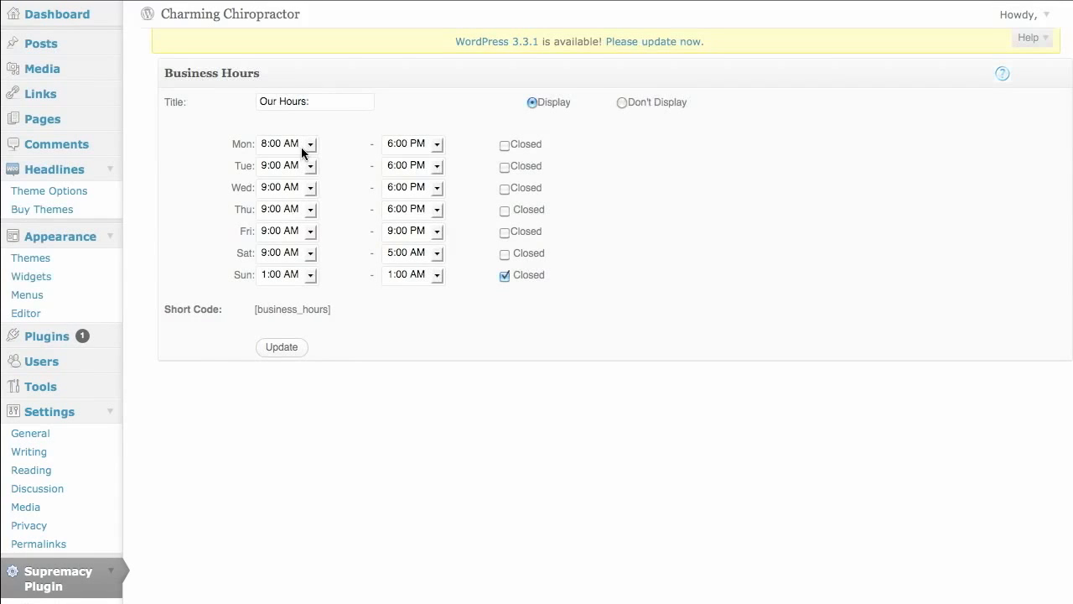
click(310, 144)
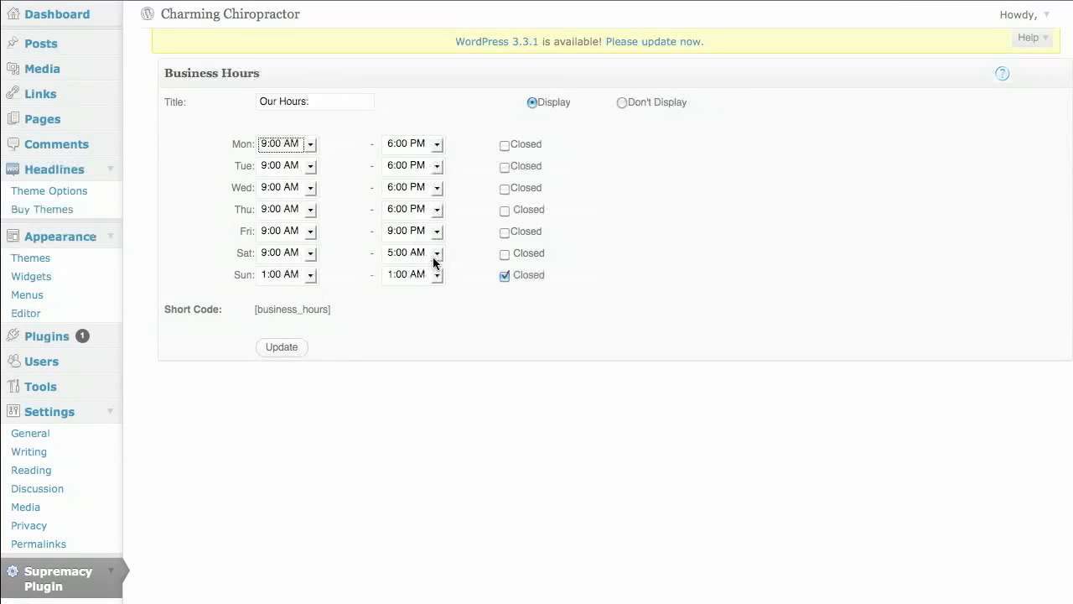
mouse_move(295, 372)
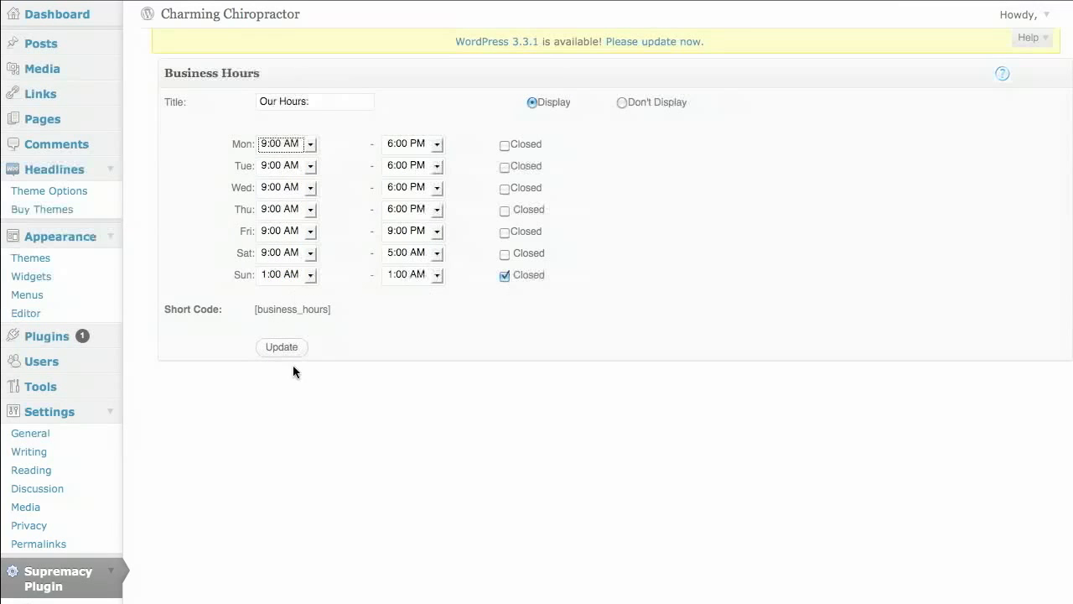
click(282, 346)
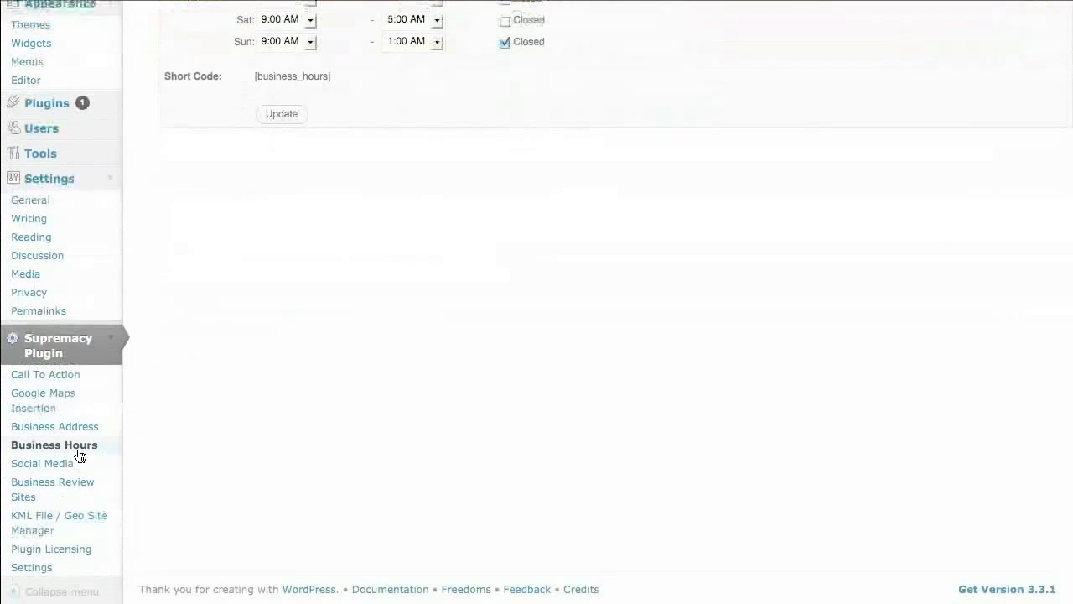
Step: In Social Media settings, title the section 'Visit Us On:'
click(42, 462)
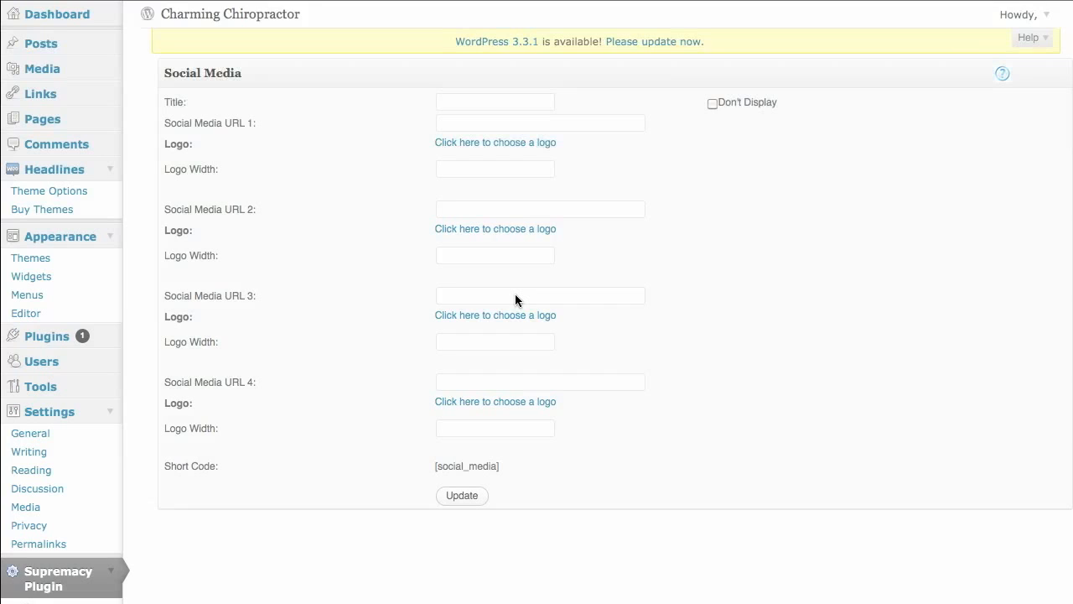
mouse_move(711, 184)
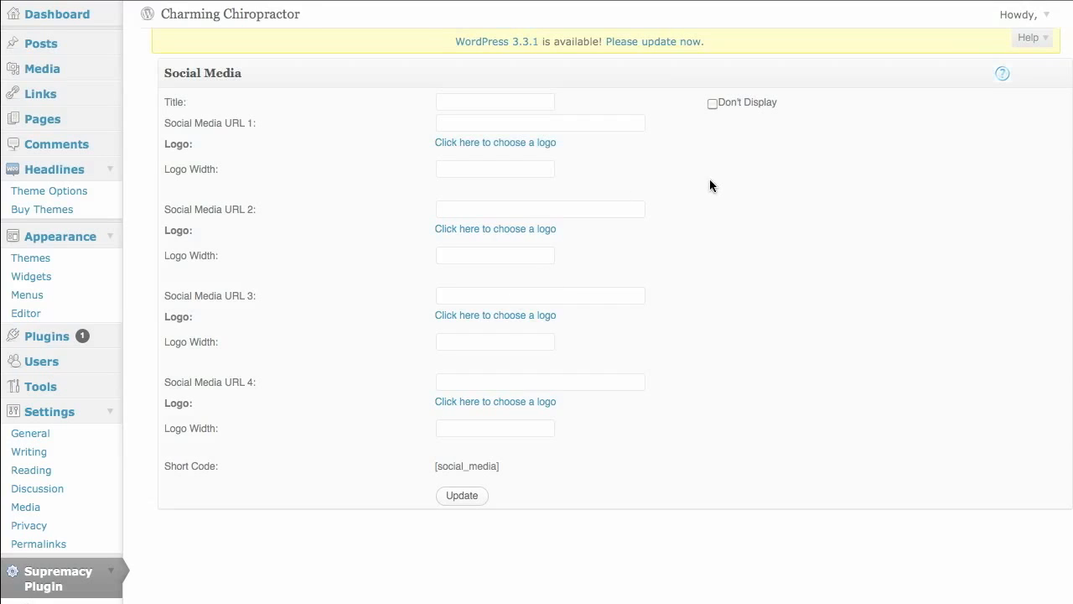
mouse_move(757, 198)
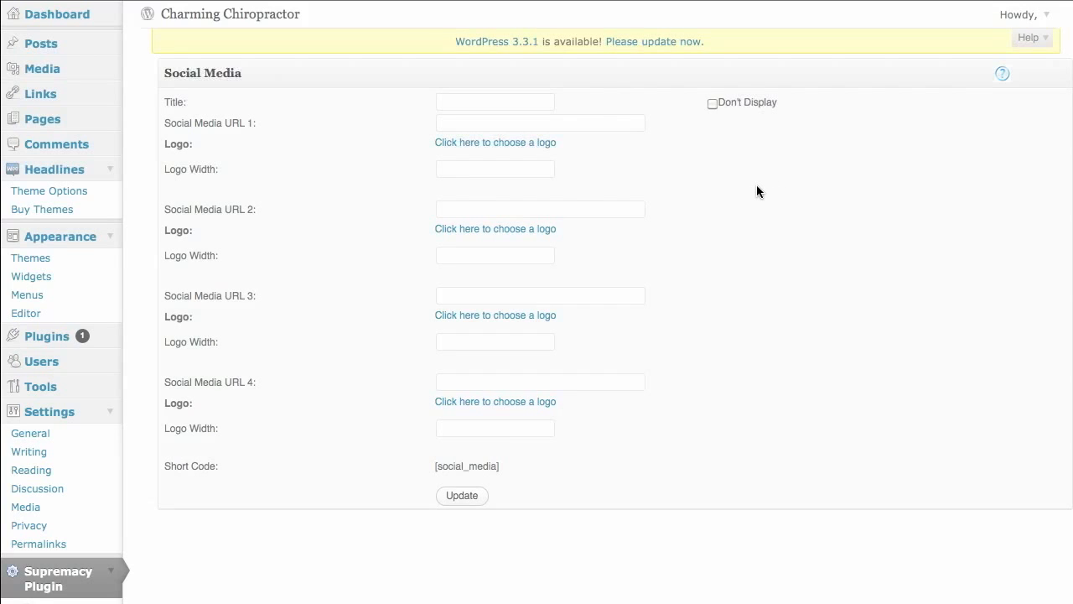
click(494, 102)
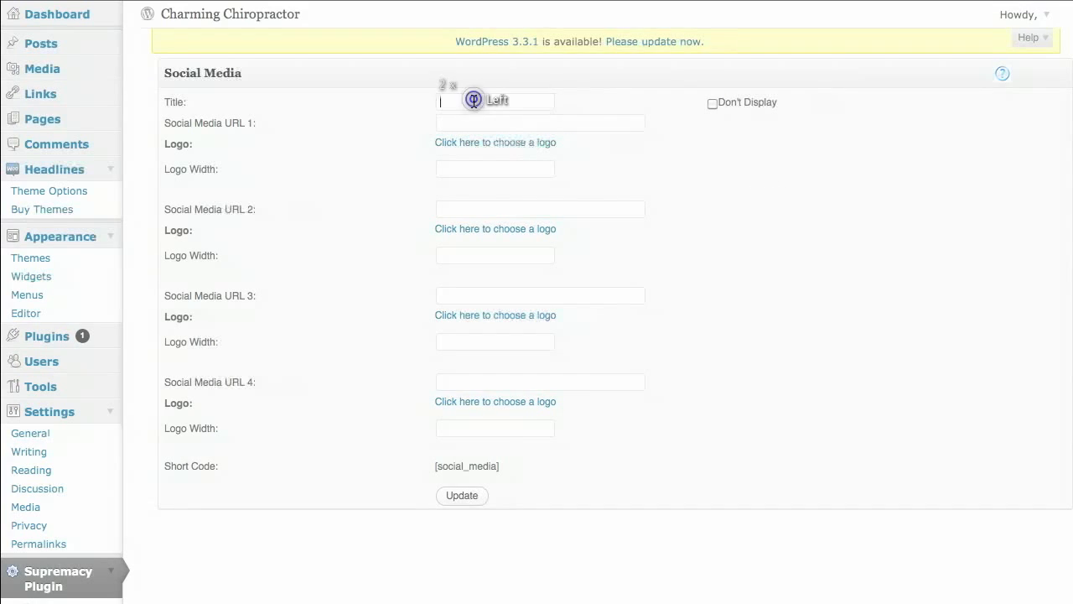
text(V)
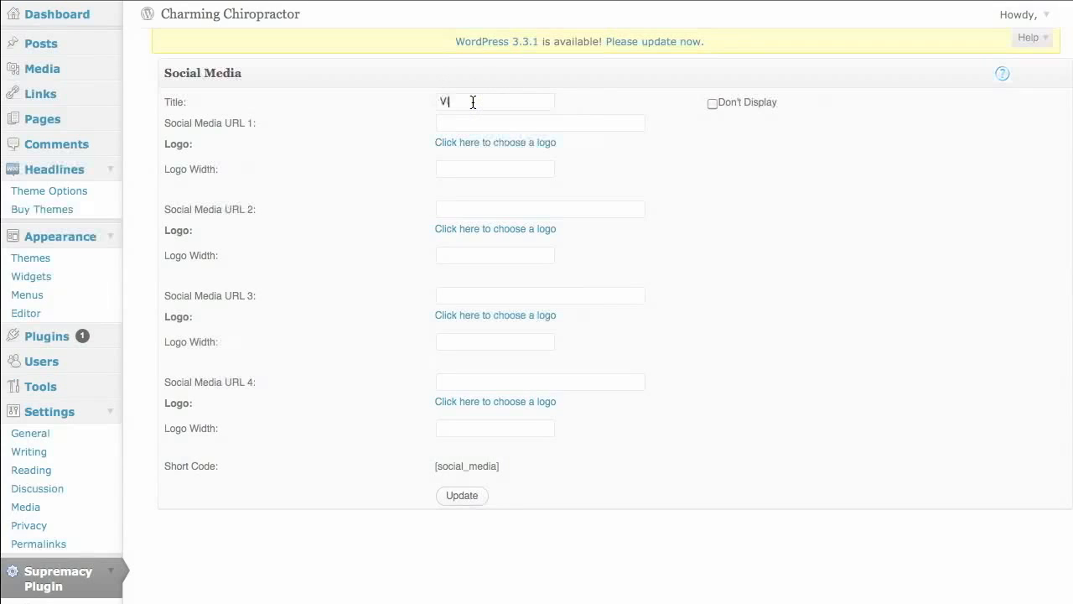
text(isit Us On:)
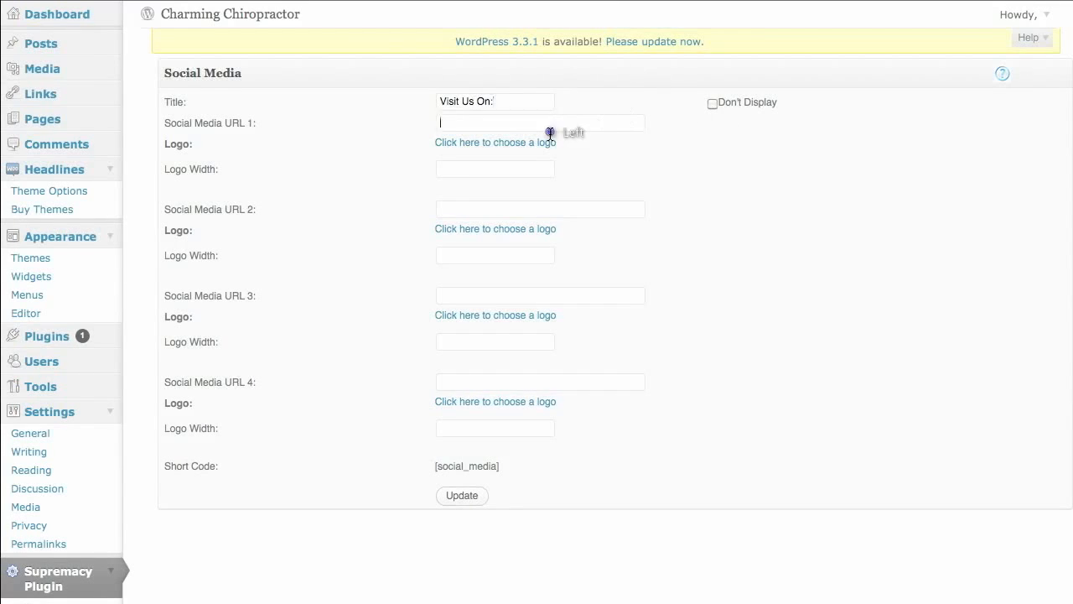
text(http://www.)
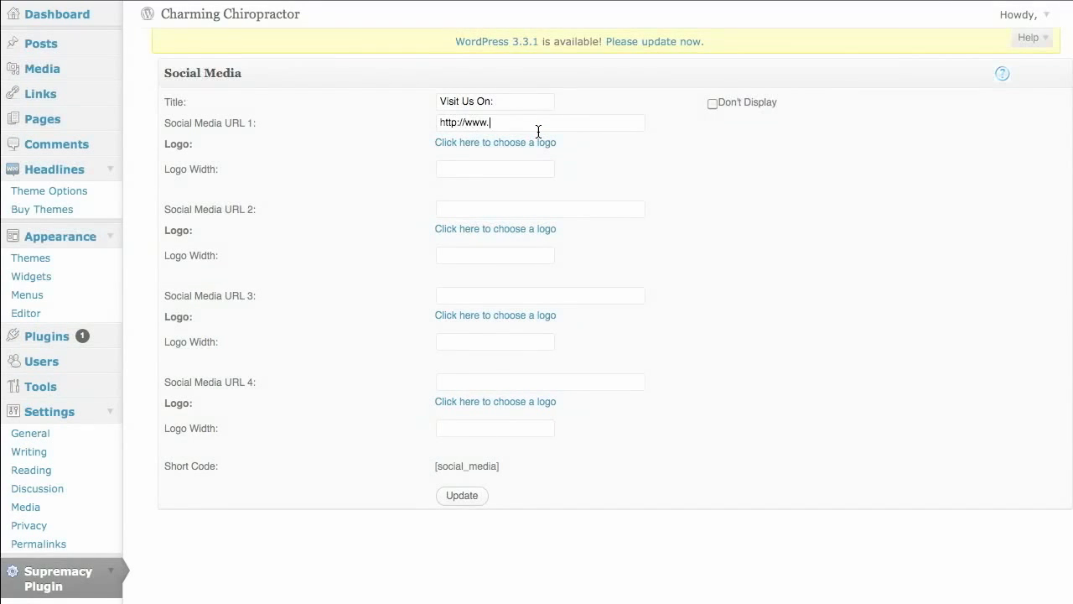
text(faceboo)
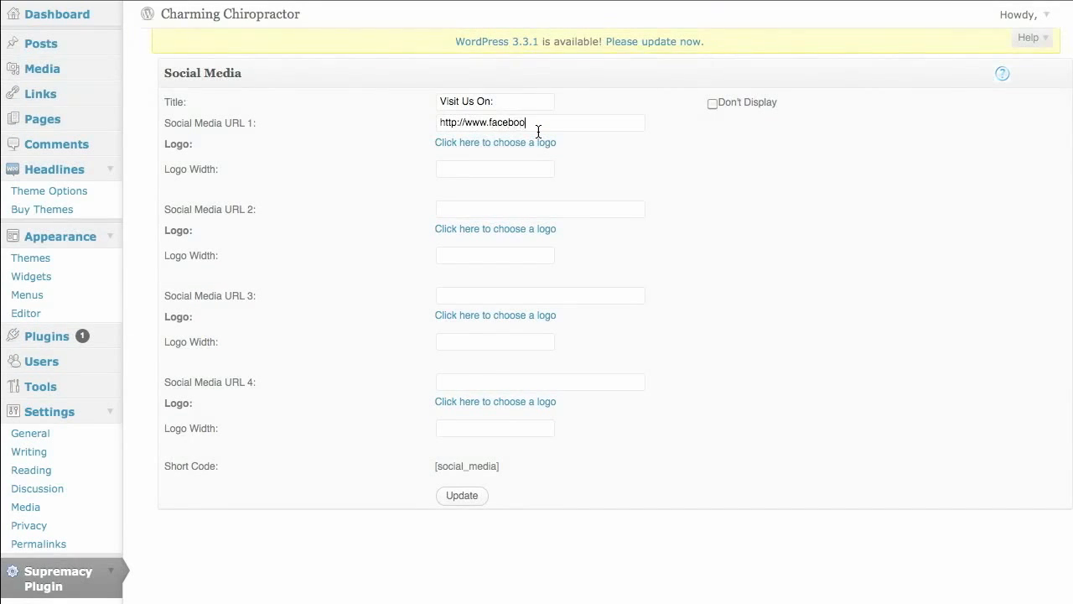
text(.com)
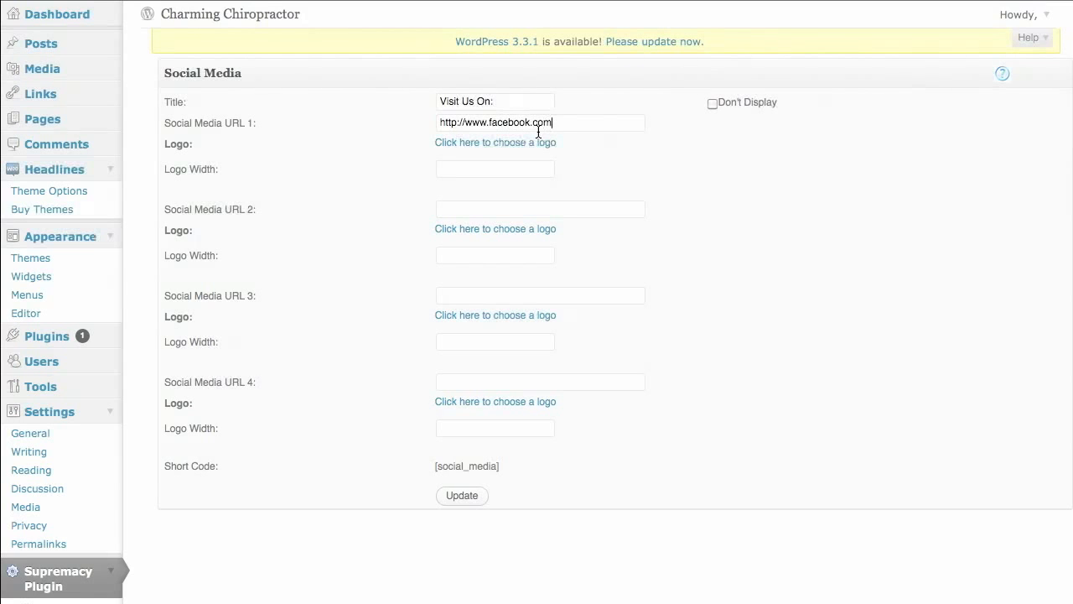
click(462, 495)
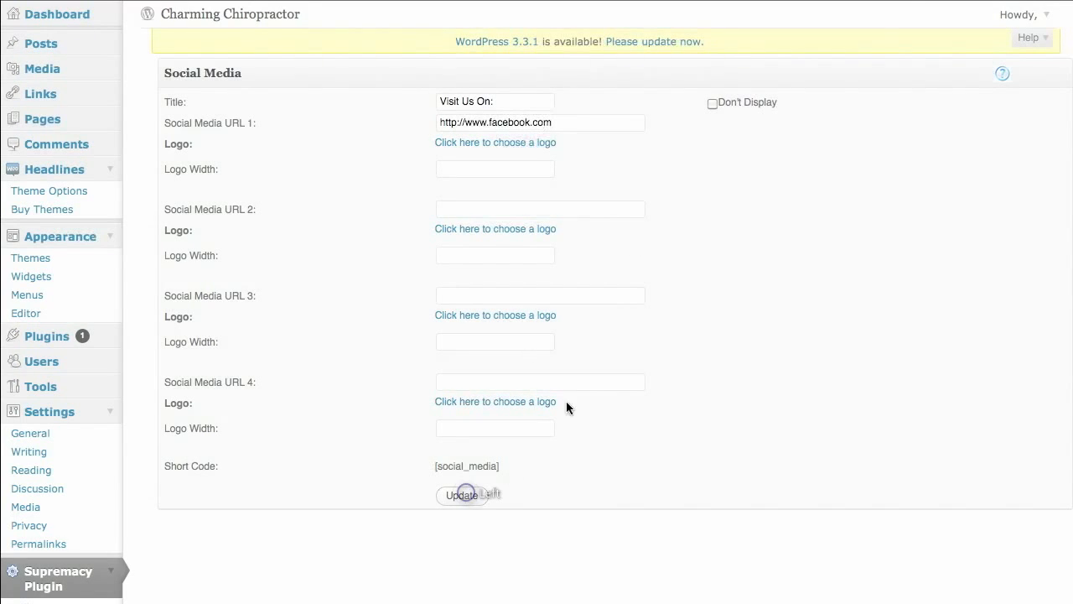
click(460, 494)
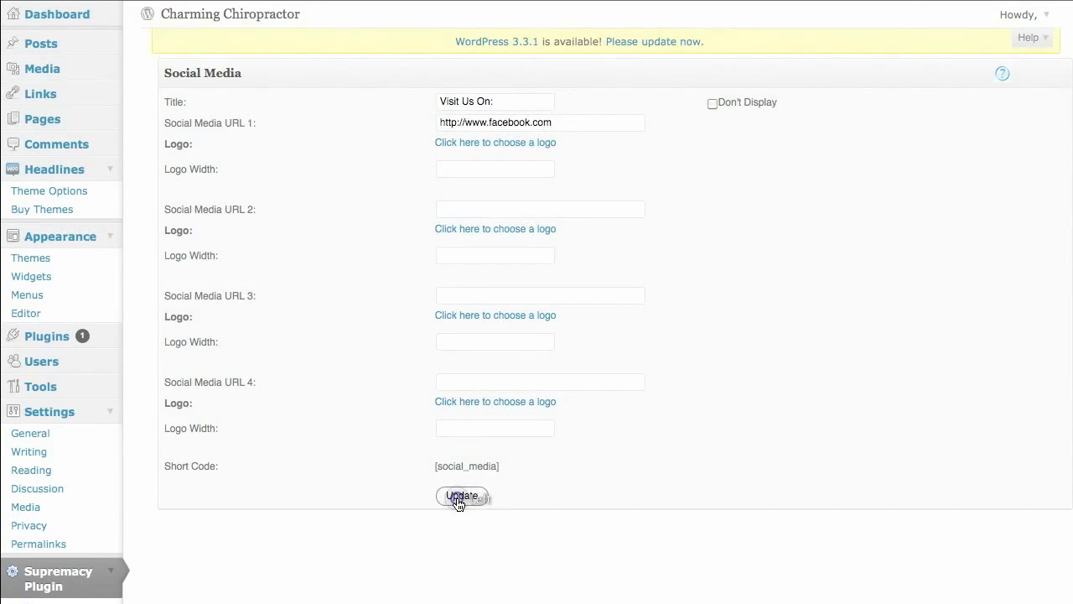
Step: Choose the Facebook logo for the link, set Logo Width to 90, and update
click(461, 494)
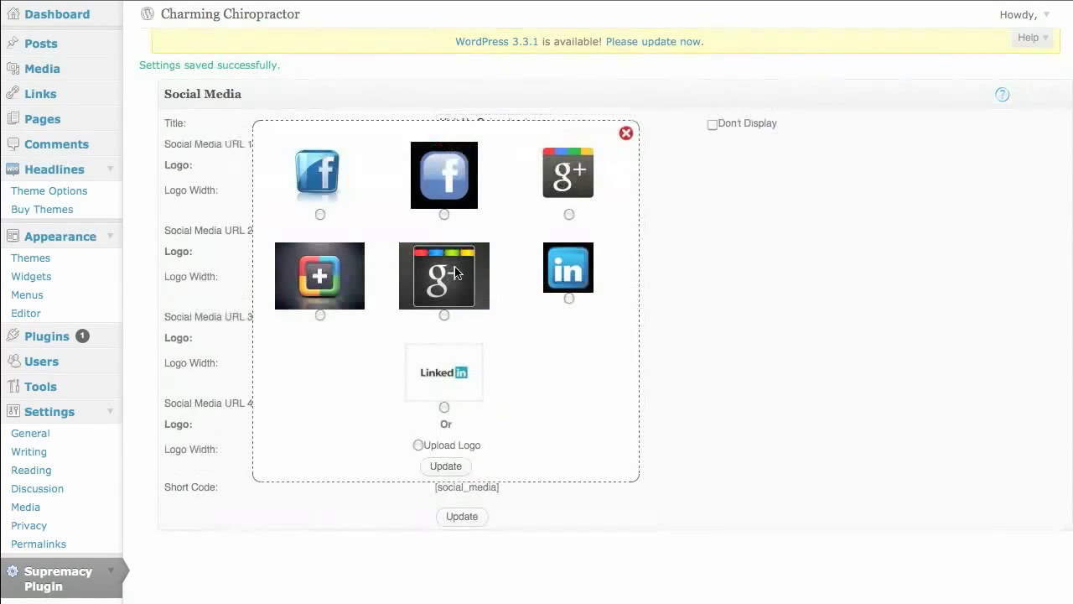
click(443, 215)
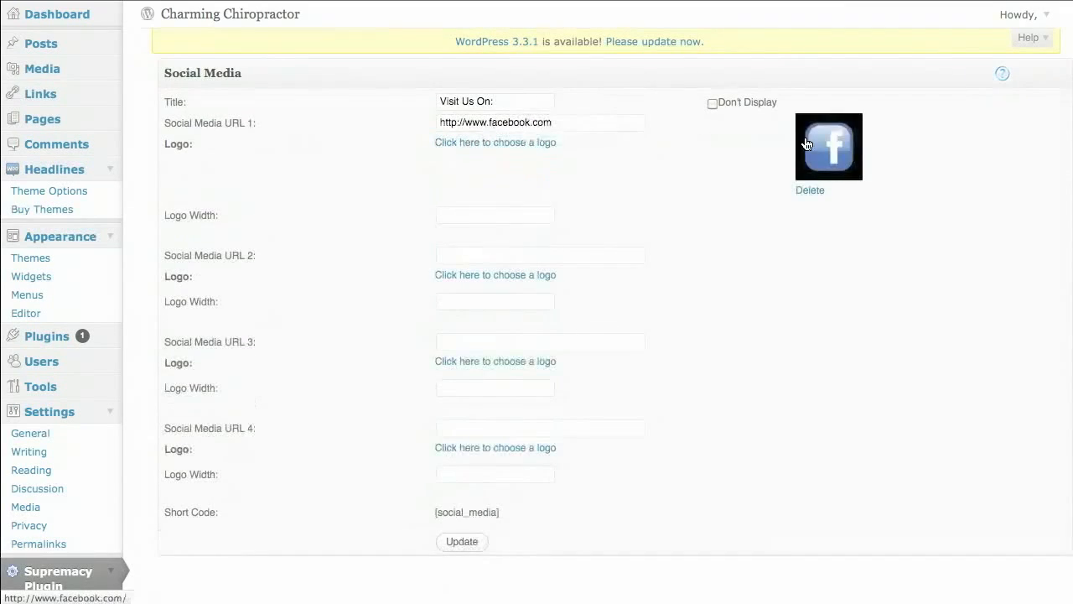
click(493, 214)
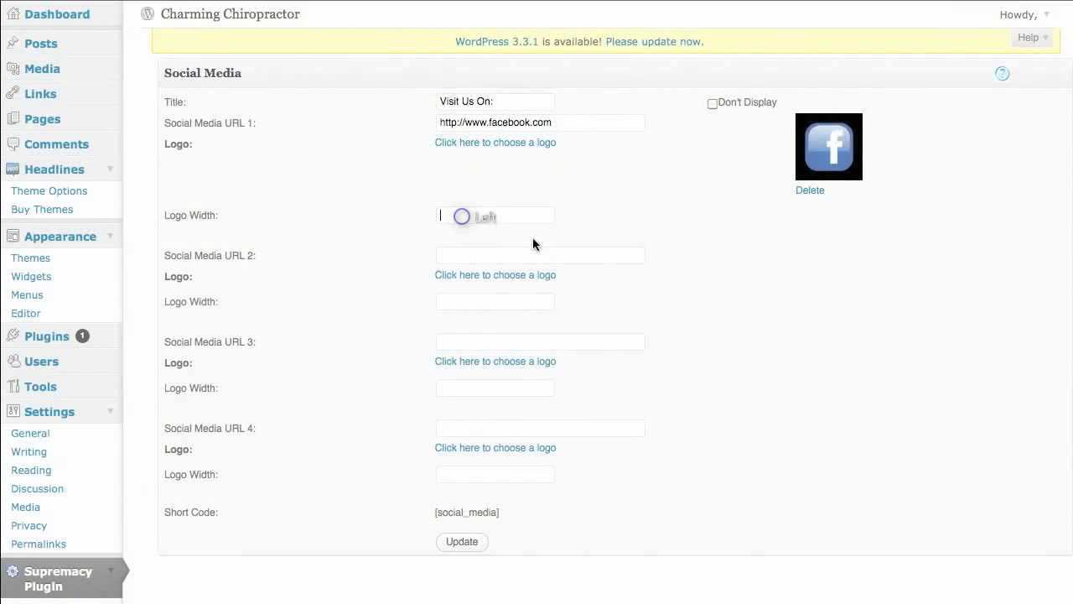
text(90)
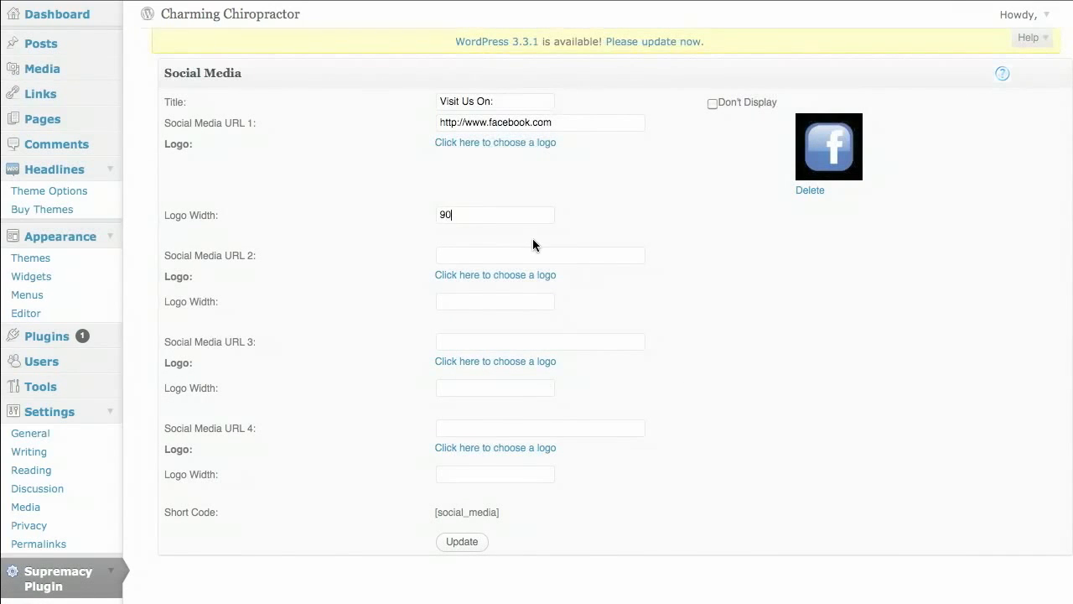
click(461, 540)
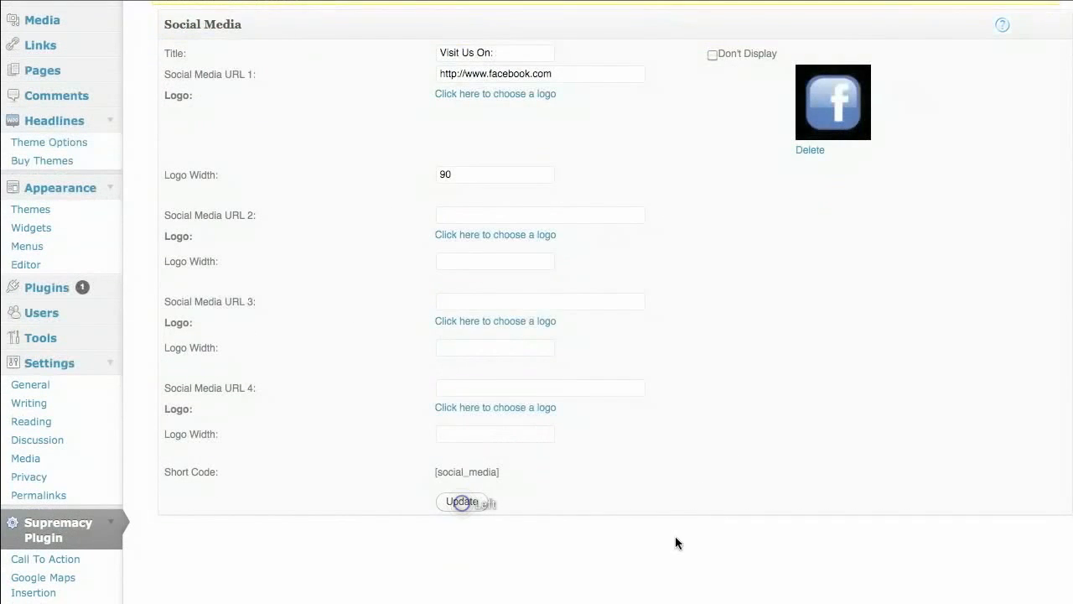
scroll(down, 3)
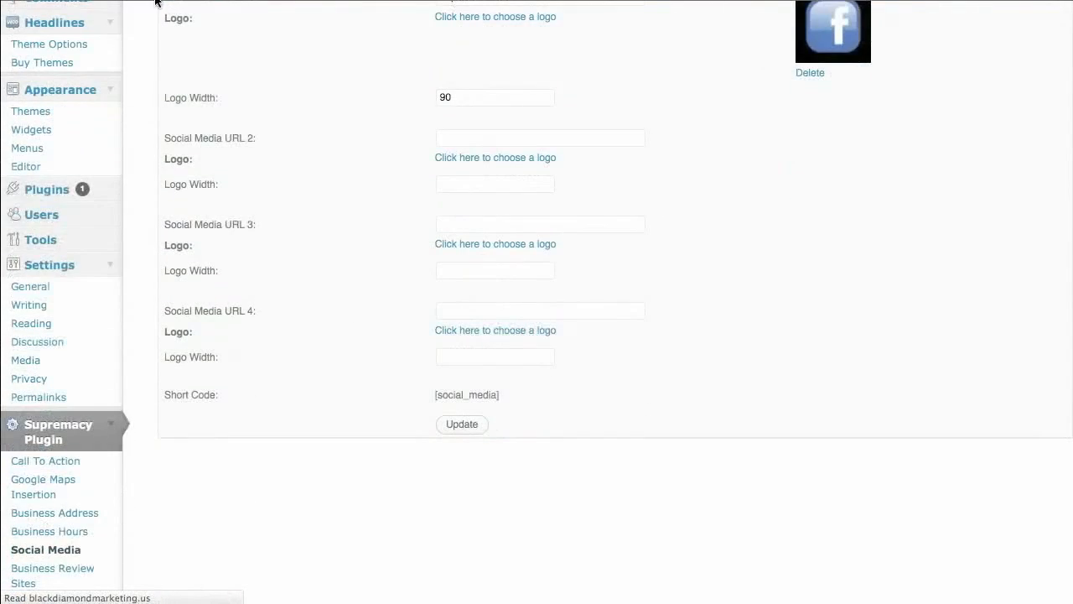
scroll(down, 3)
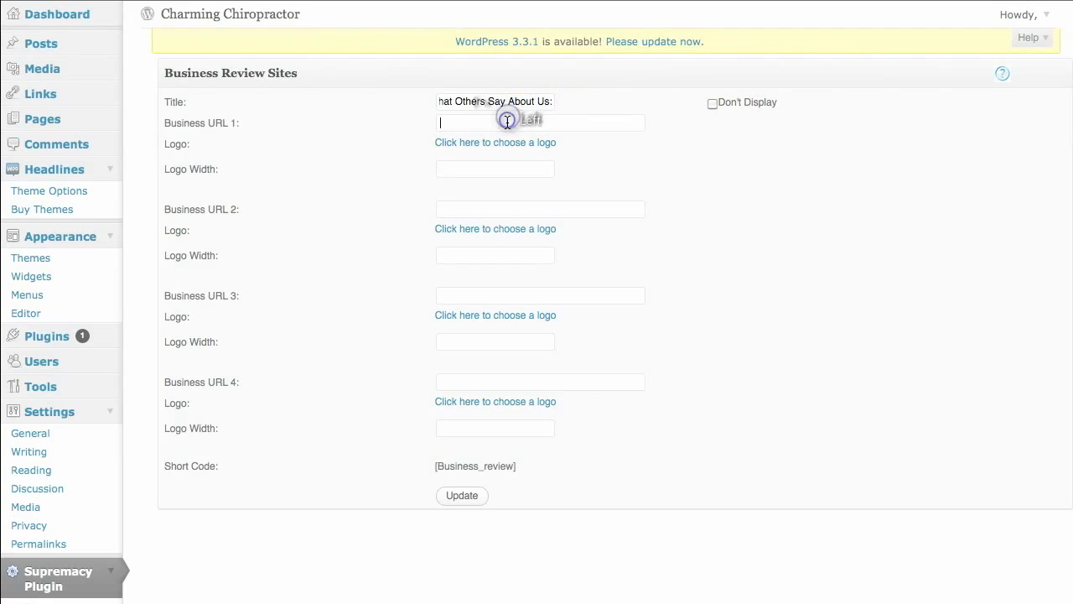
text(htt)
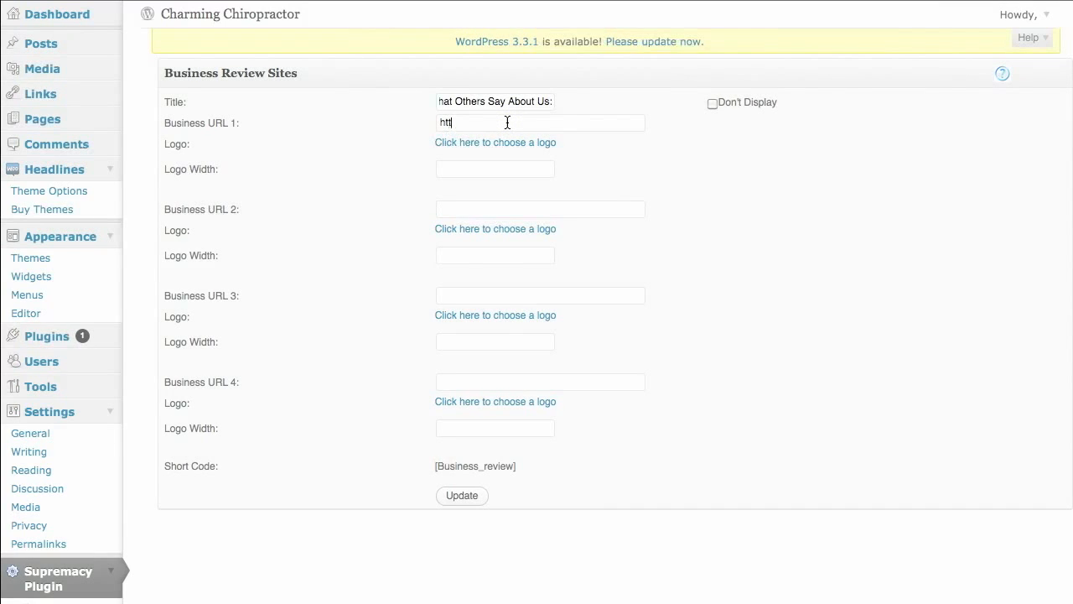
text(P://www)
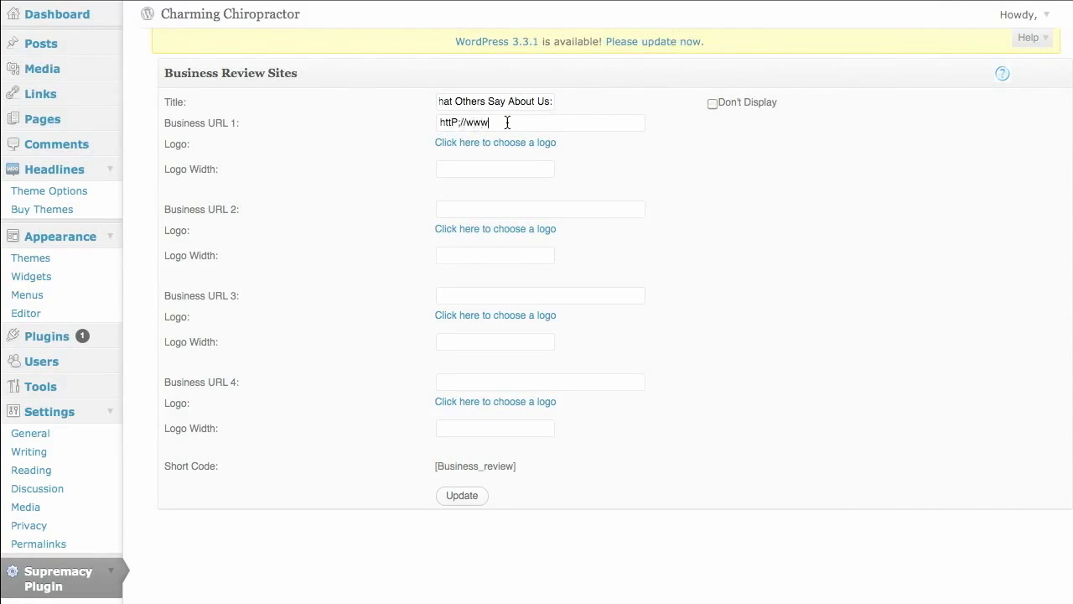
text(yelp.com)
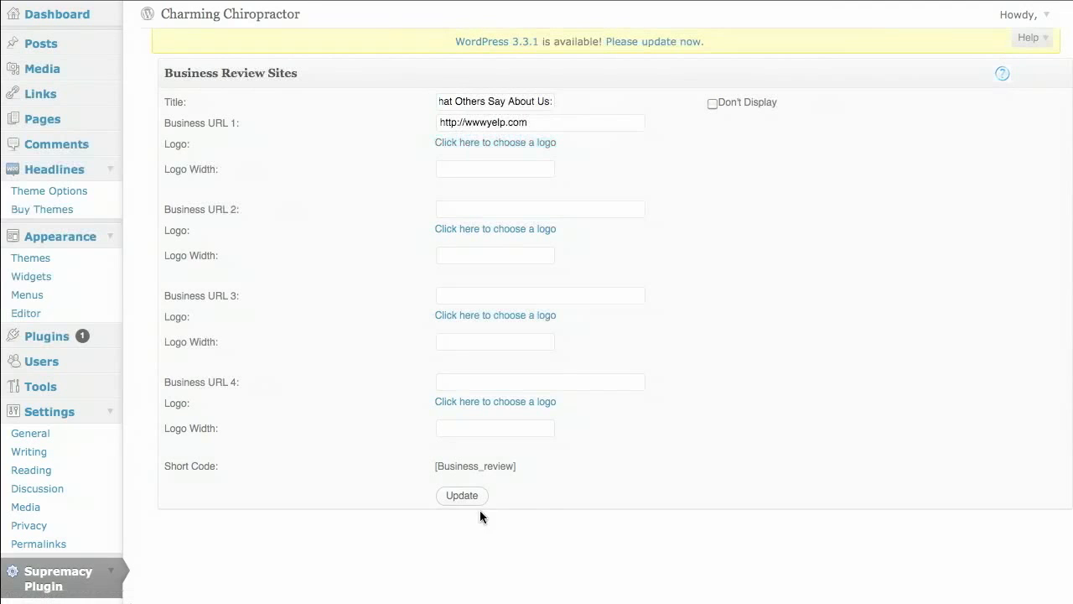
Step: Choose the Yelp logo for the link and update the review site settings
click(462, 494)
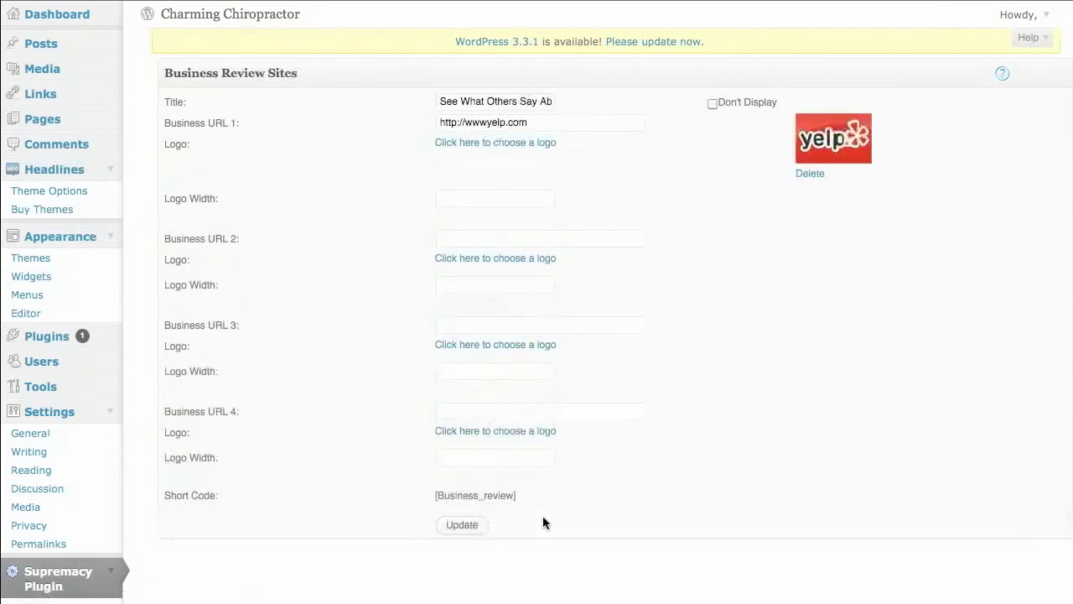
click(461, 523)
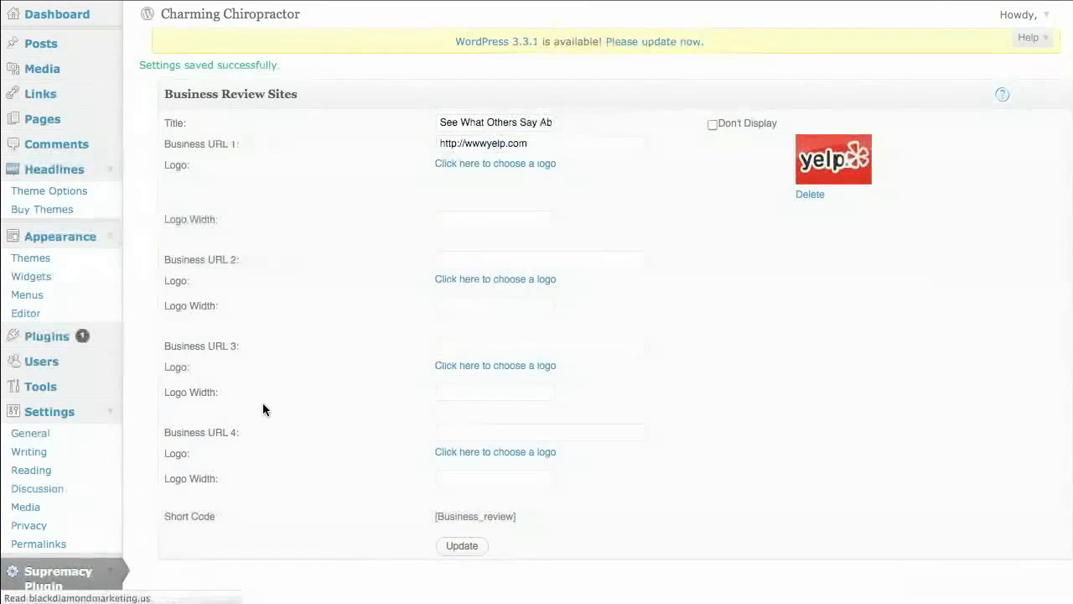
scroll(down, 3)
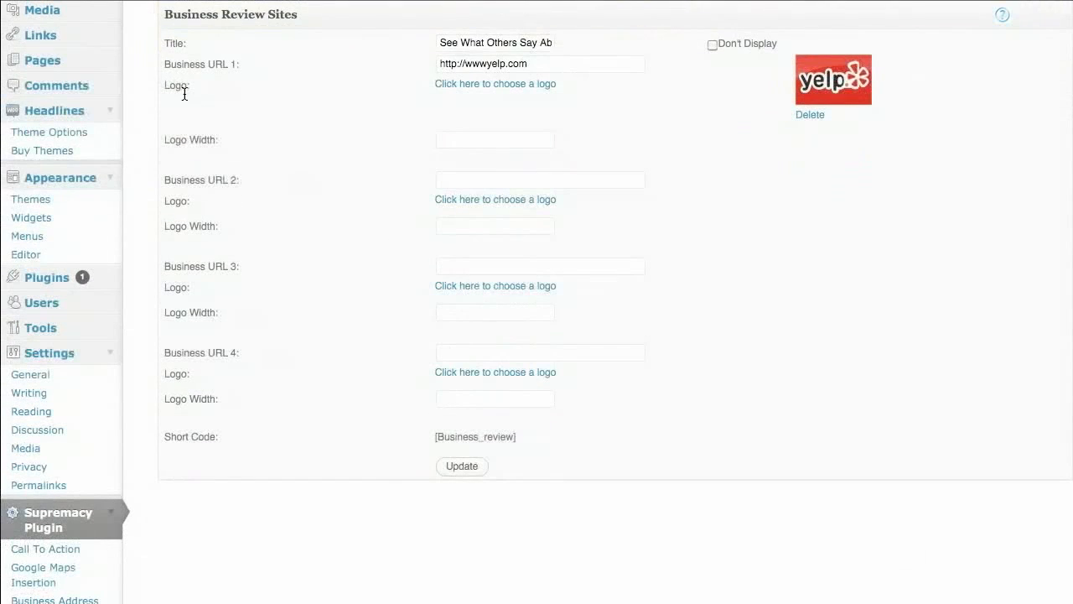
scroll(down, 3)
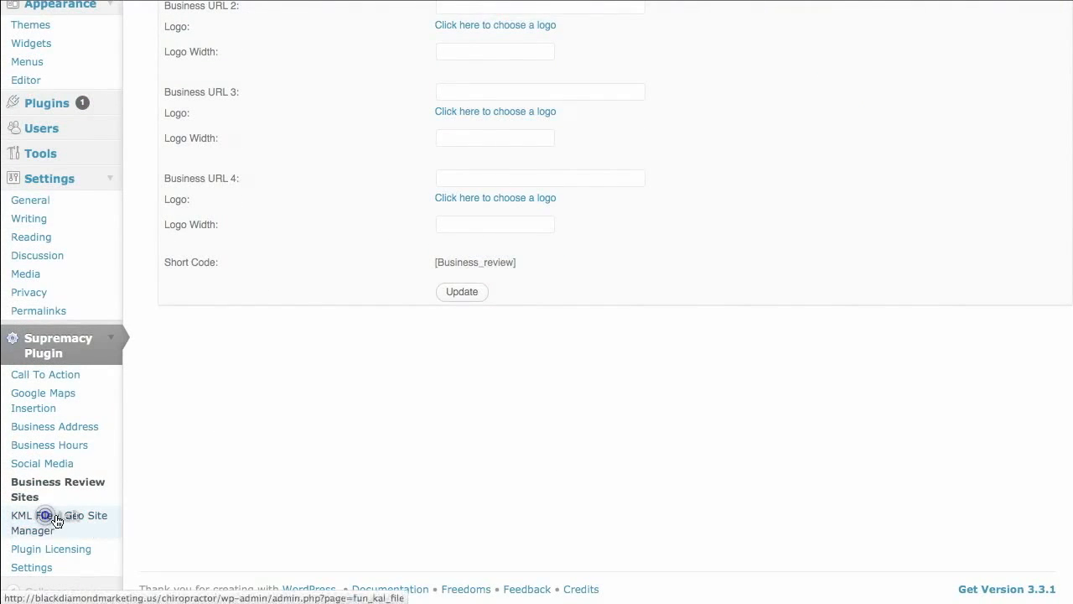
Step: Open the KML File / Geo Site Map upload page from the Supremacy Plugin menu
click(59, 523)
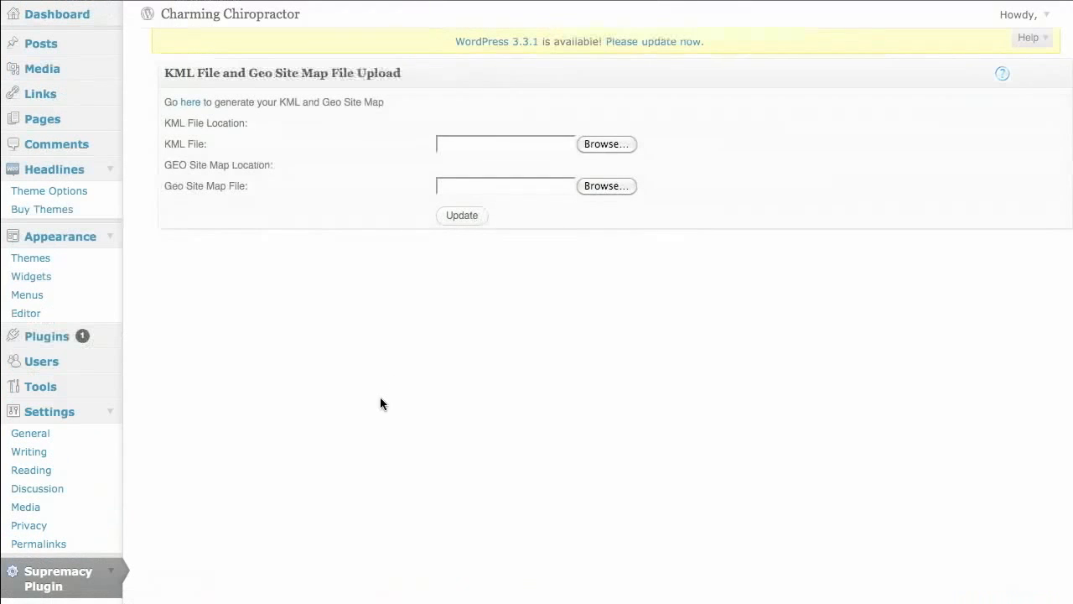
mouse_move(389, 417)
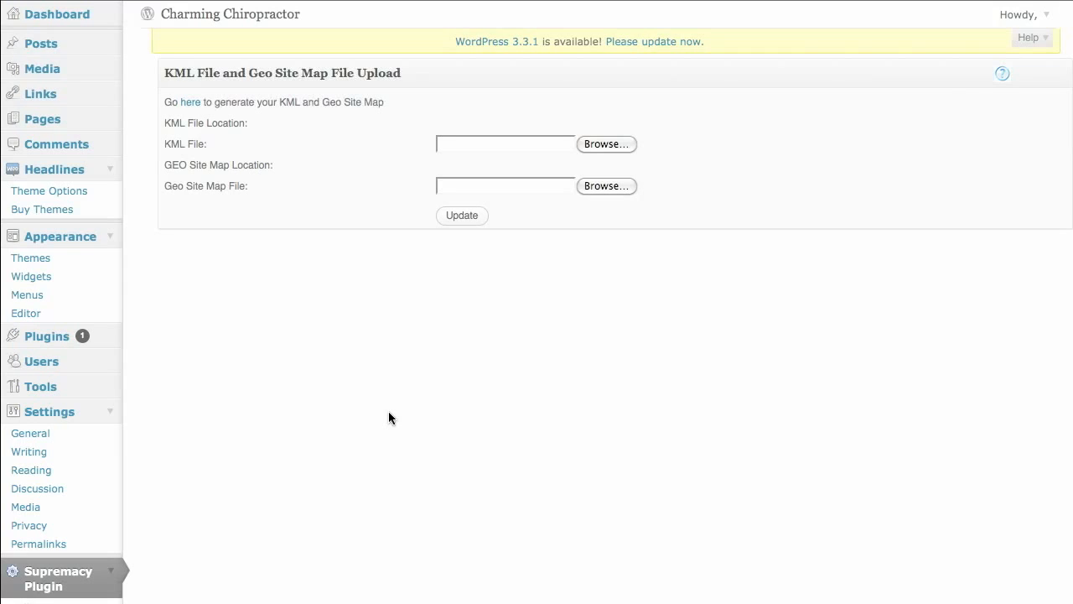
scroll(down, 3)
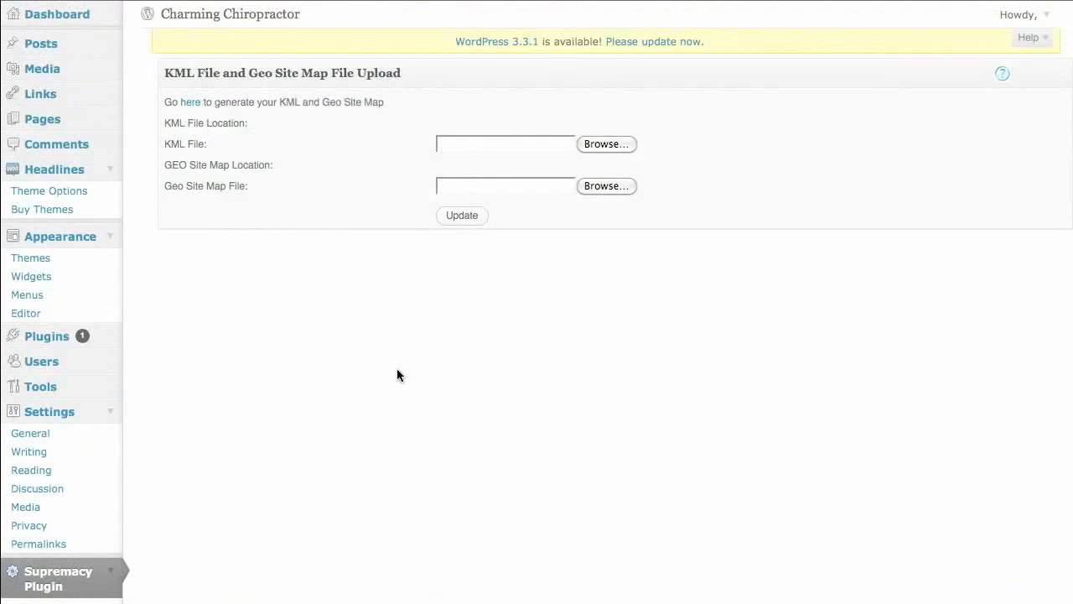
mouse_move(125, 294)
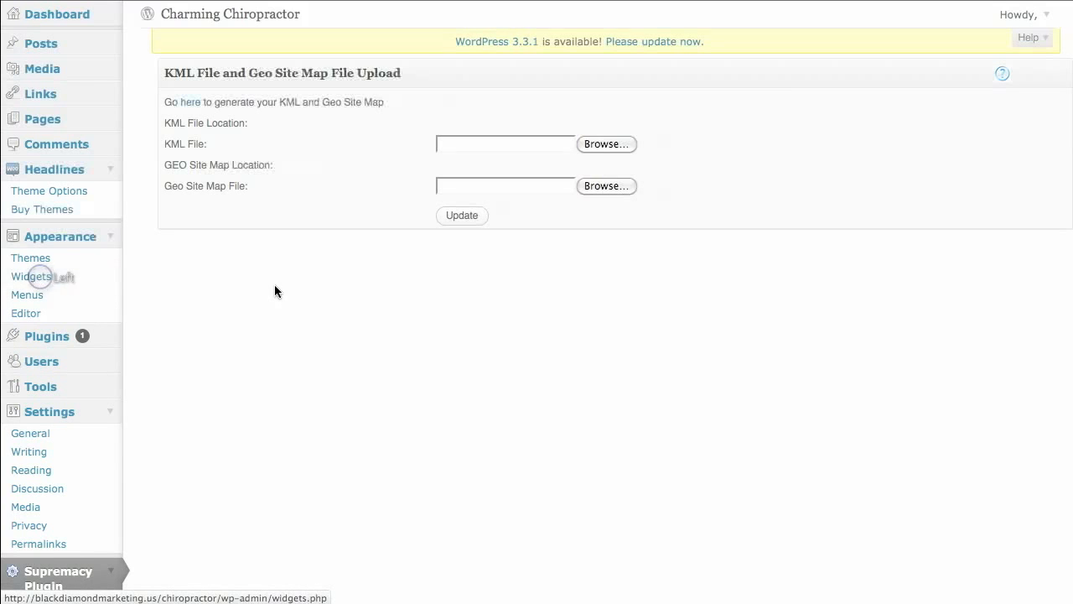
Step: Drag the Business Address and Business Hours widgets into the Sidebar widget area
click(33, 275)
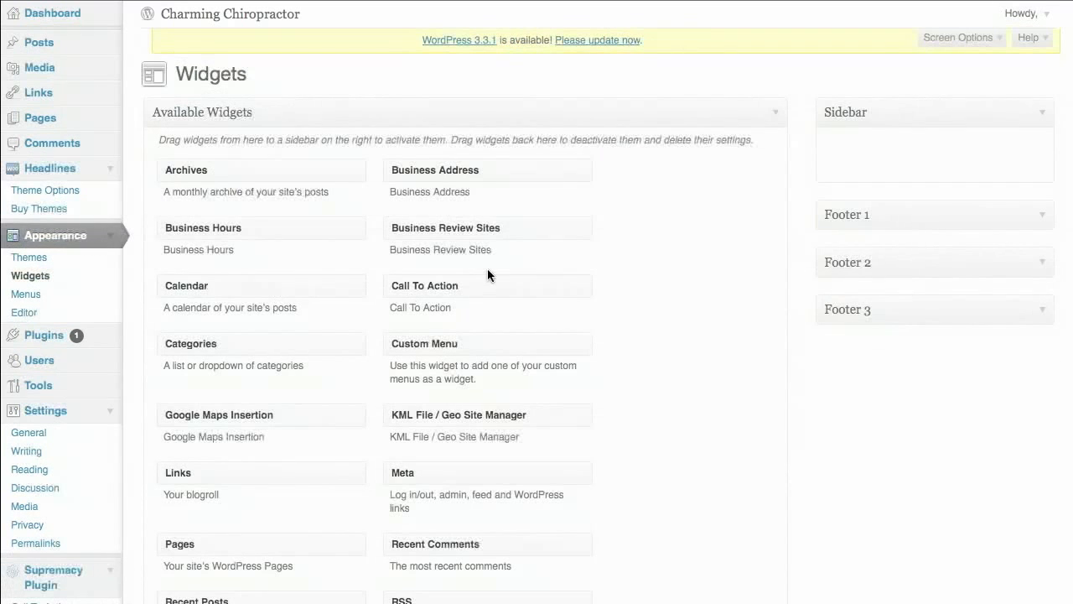
mouse_move(600, 310)
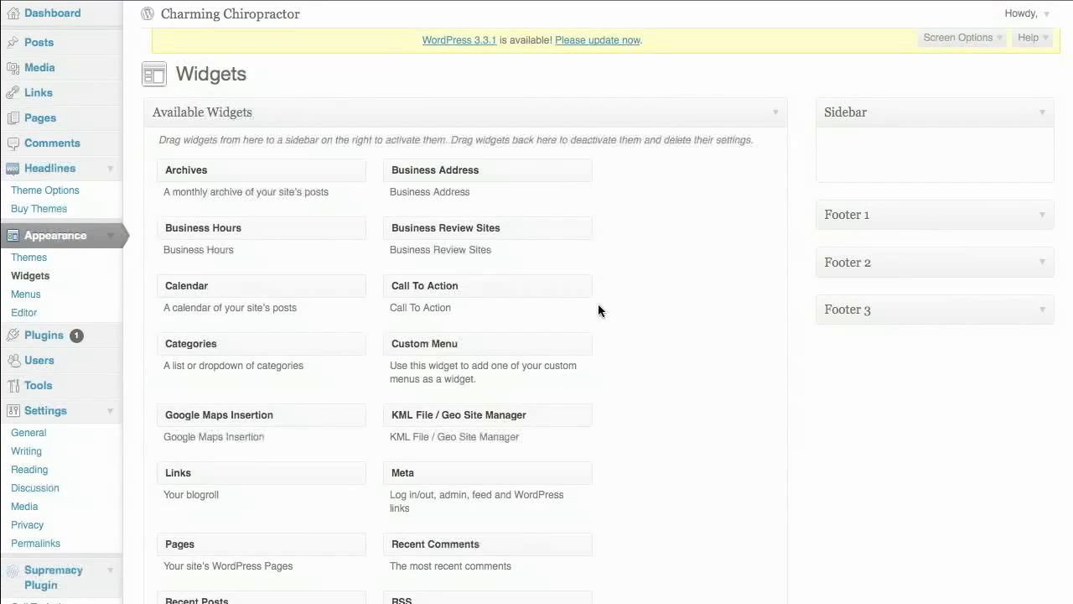
mouse_move(495, 342)
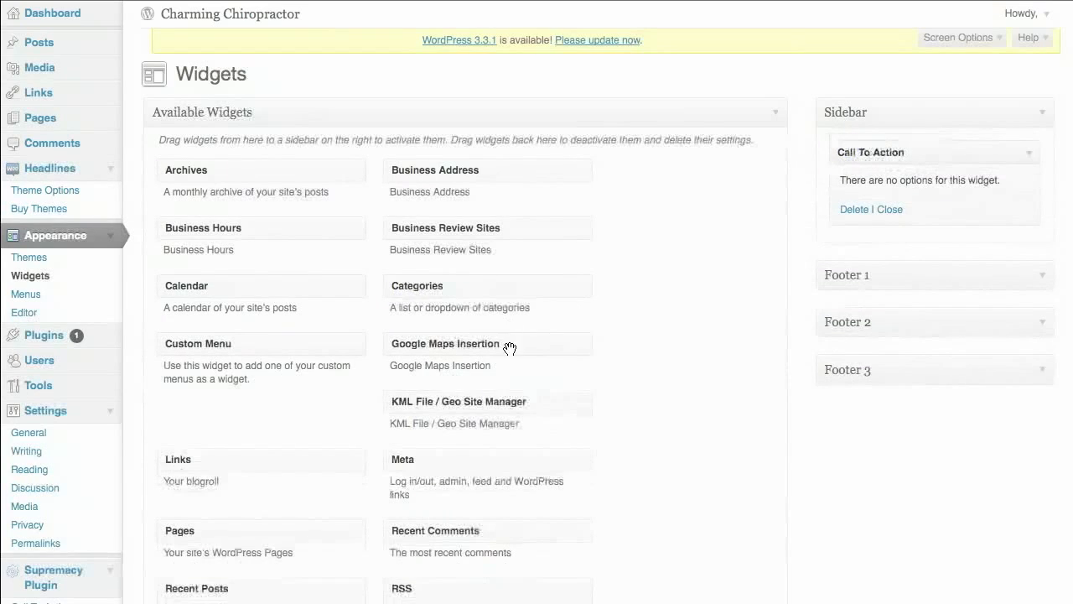
drag(434, 169, 886, 245)
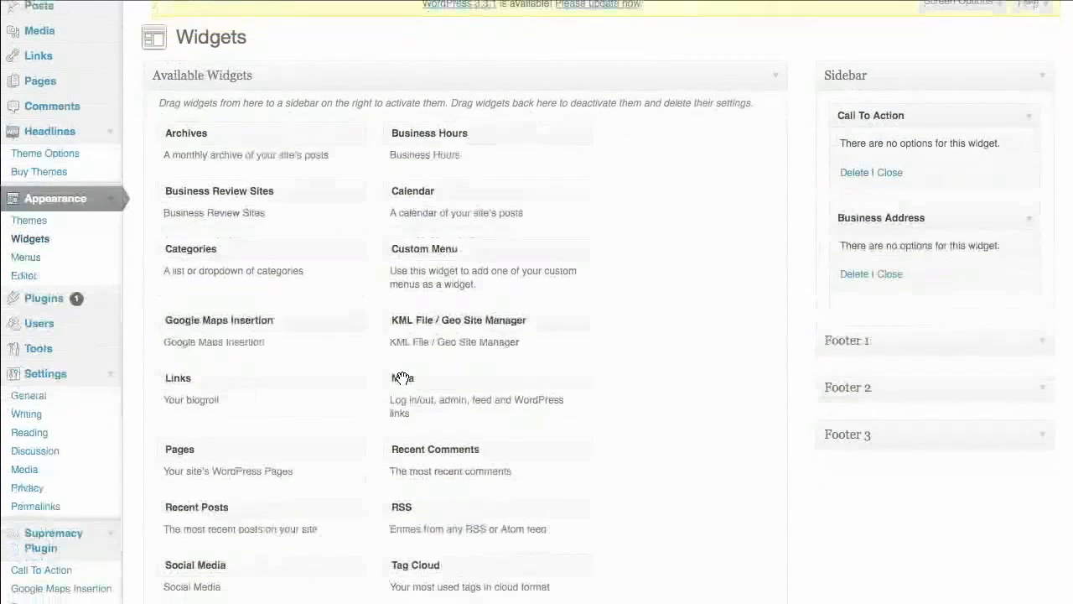
scroll(down, 3)
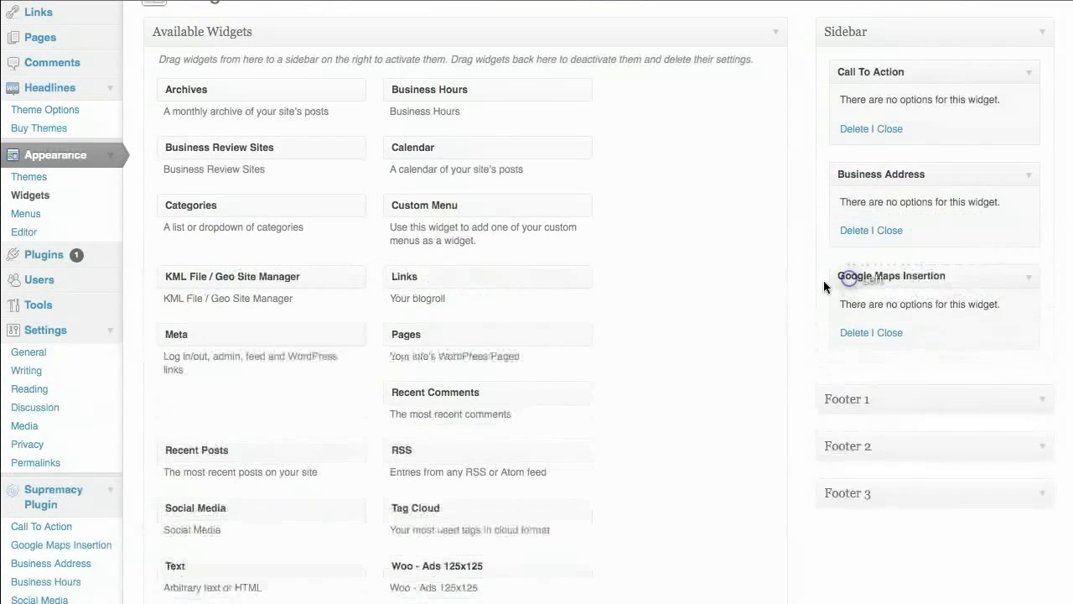
scroll(down, 3)
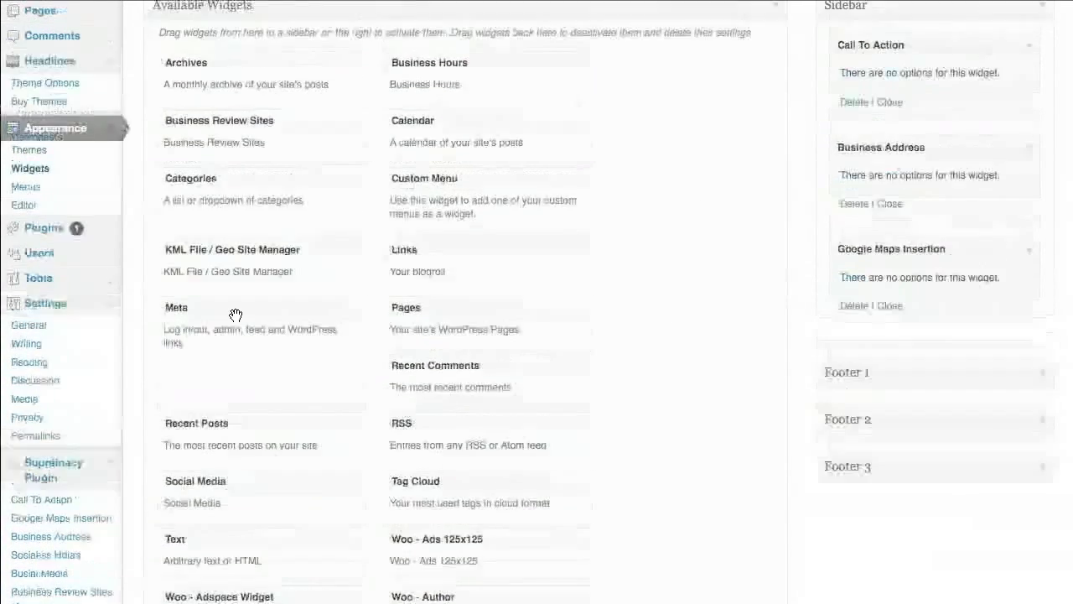
drag(430, 70, 892, 369)
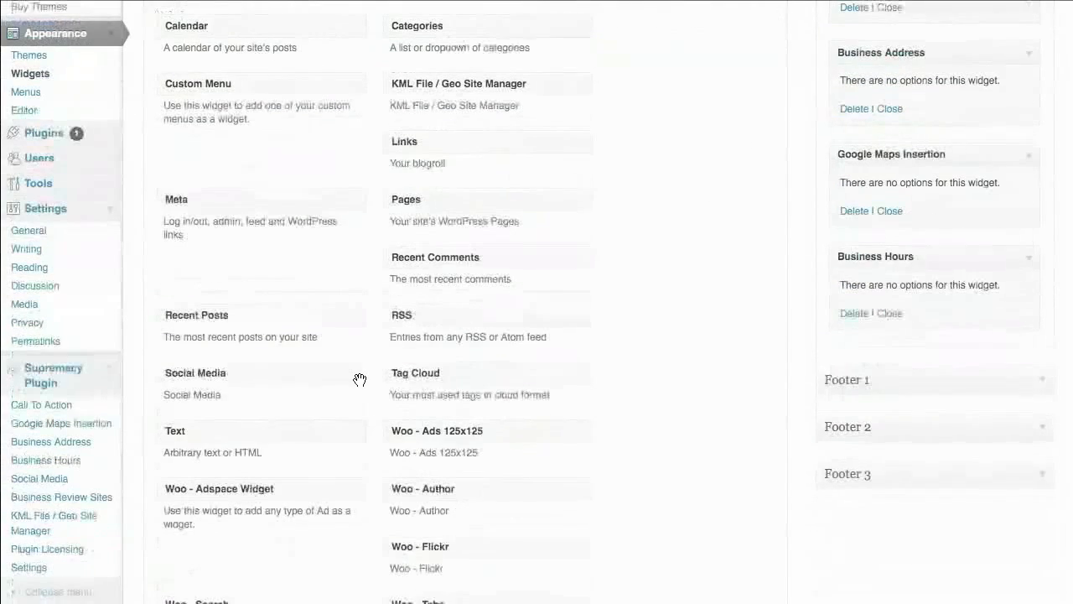
right_click(191, 389)
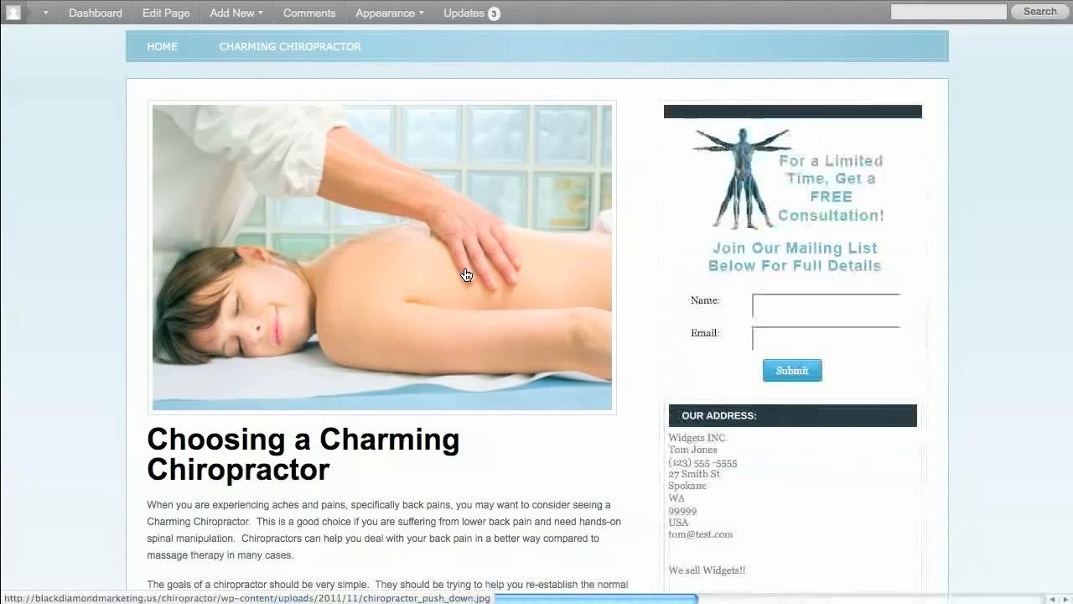
Step: Scroll down the live page's sidebar past the map, business hours and Yelp review
scroll(down, 3)
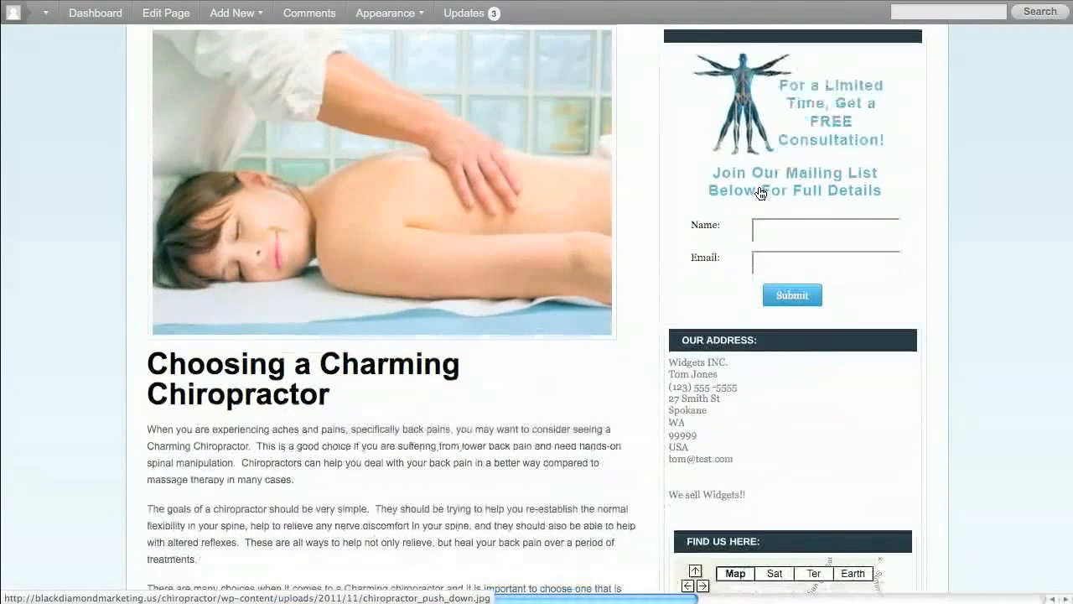
scroll(down, 3)
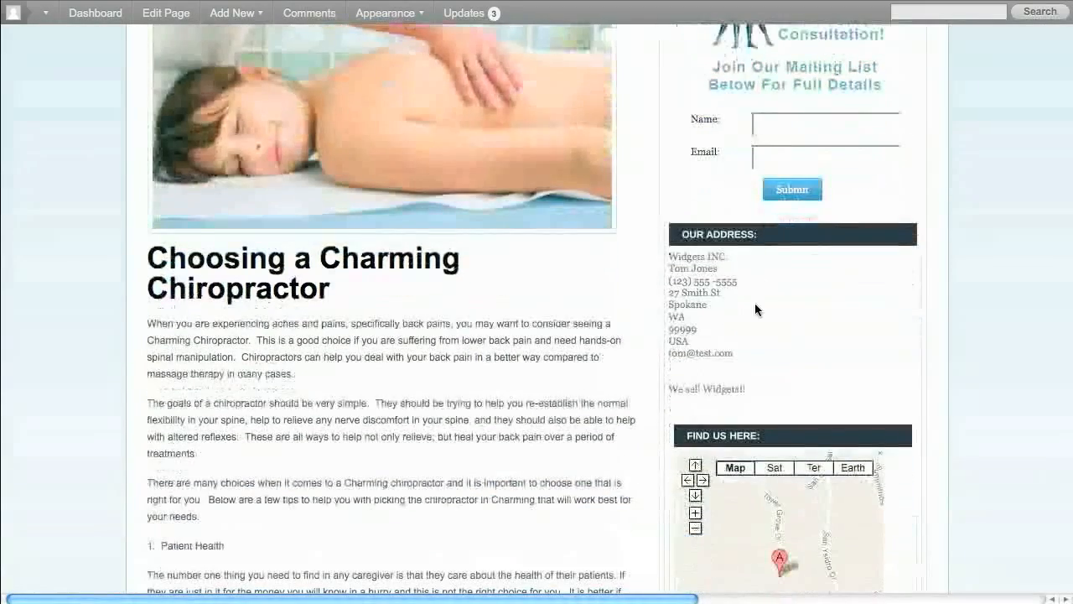
scroll(down, 3)
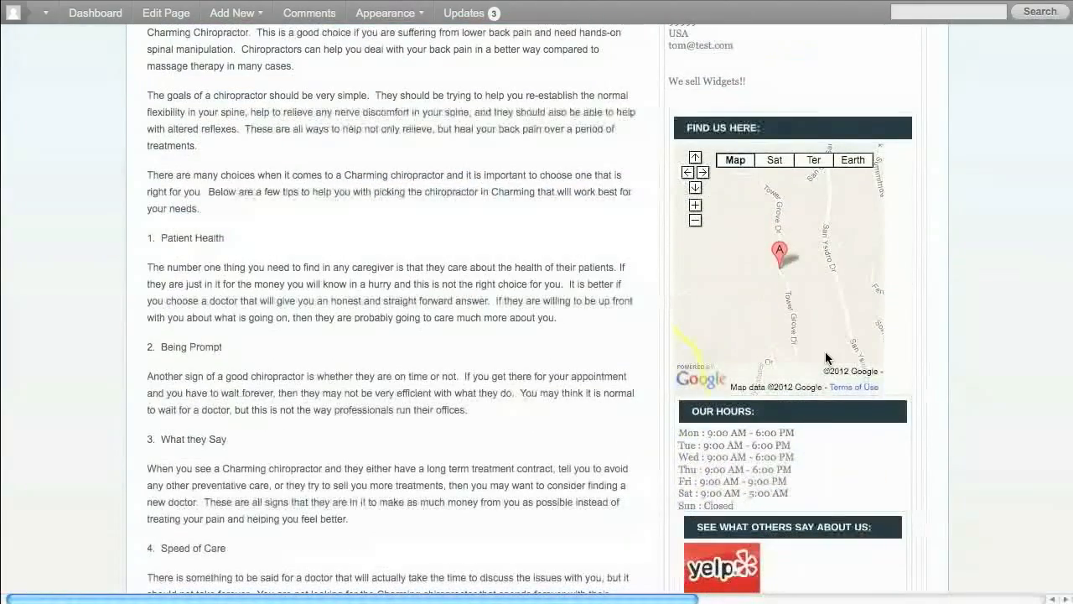
scroll(down, 3)
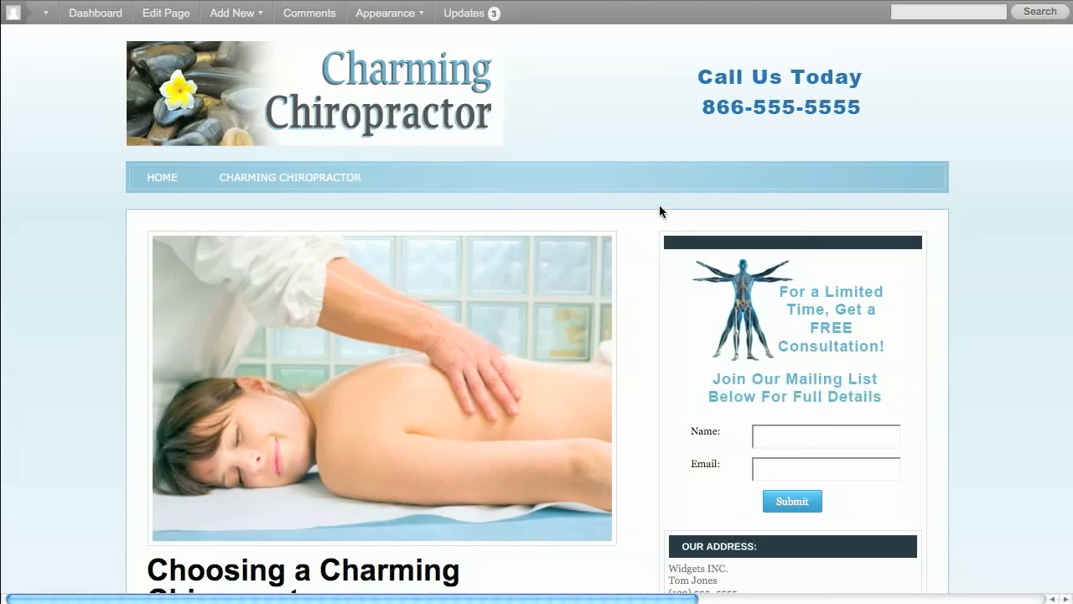
mouse_move(590, 181)
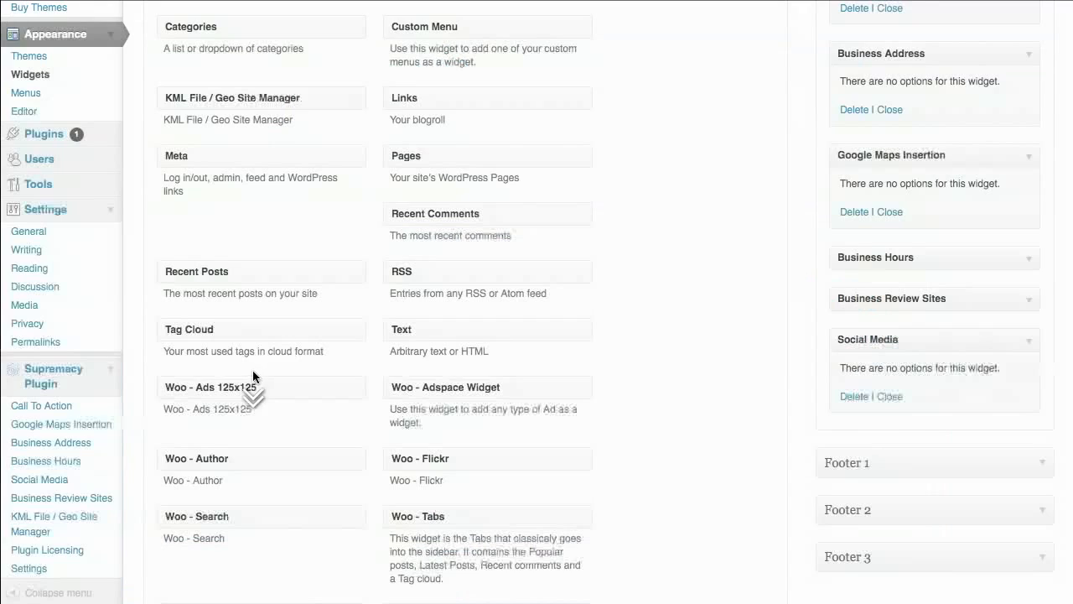
Step: Go to the Google Maps Insertion settings with the Beverly Hills address and map sizes
scroll(down, 3)
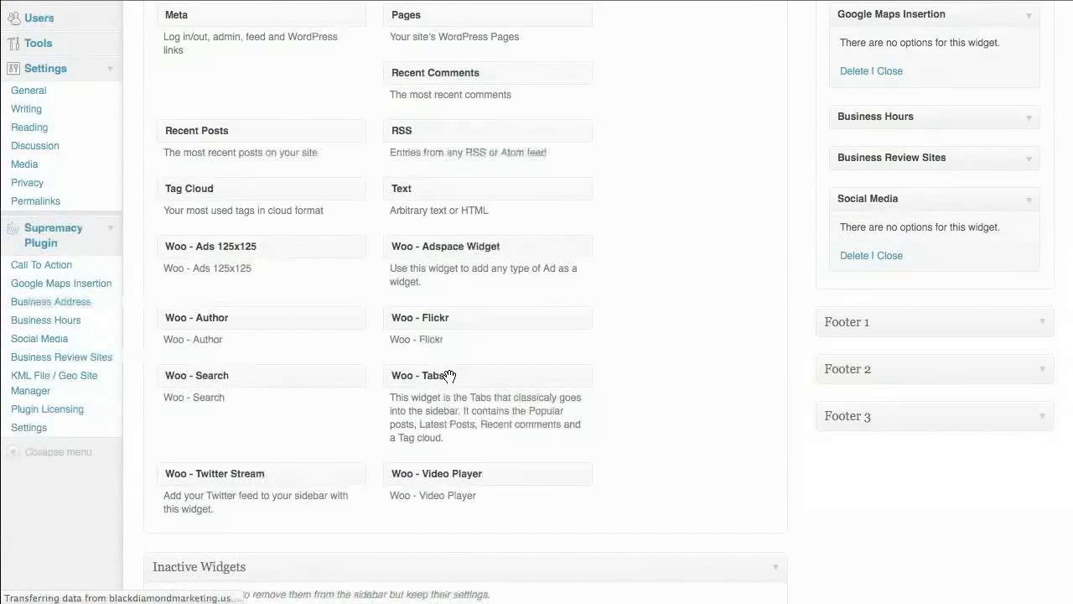
click(60, 282)
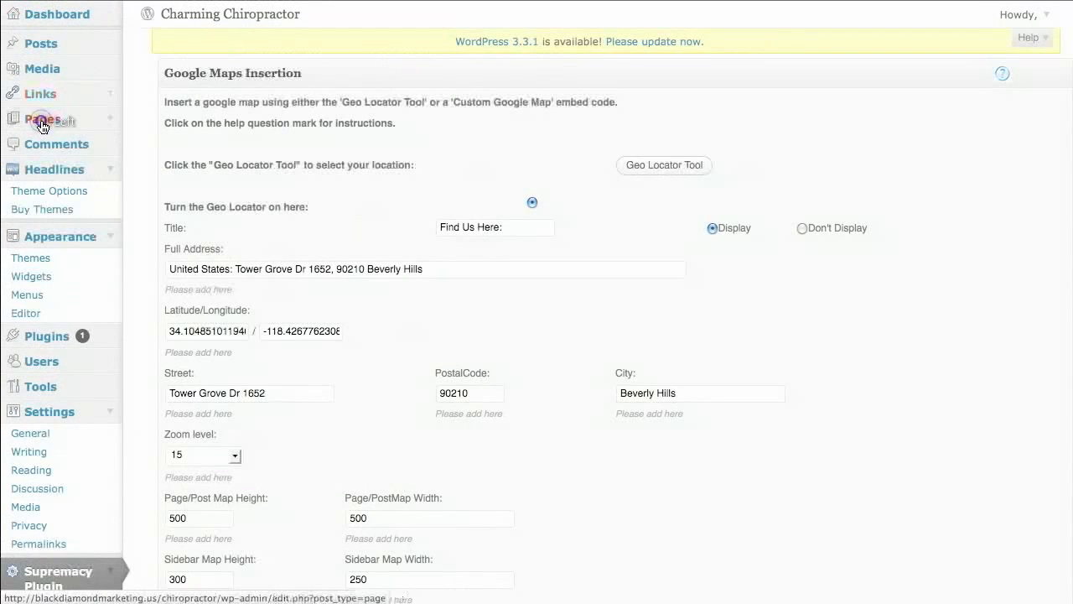
Step: Update the Charming Chiropractor page with [google_maps_insertion] at the end and view it live
click(41, 119)
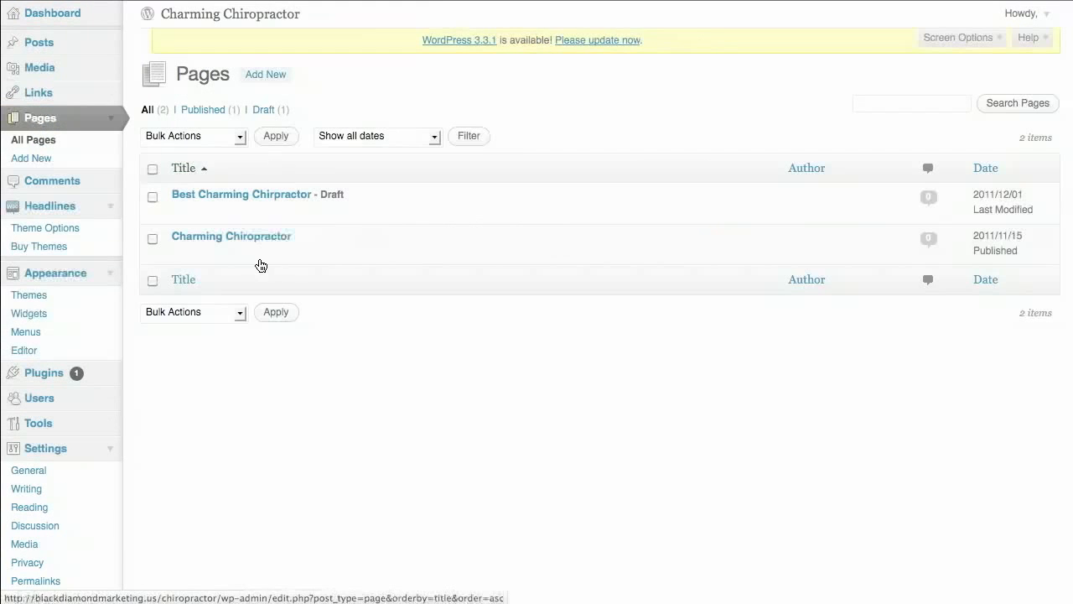
mouse_move(238, 243)
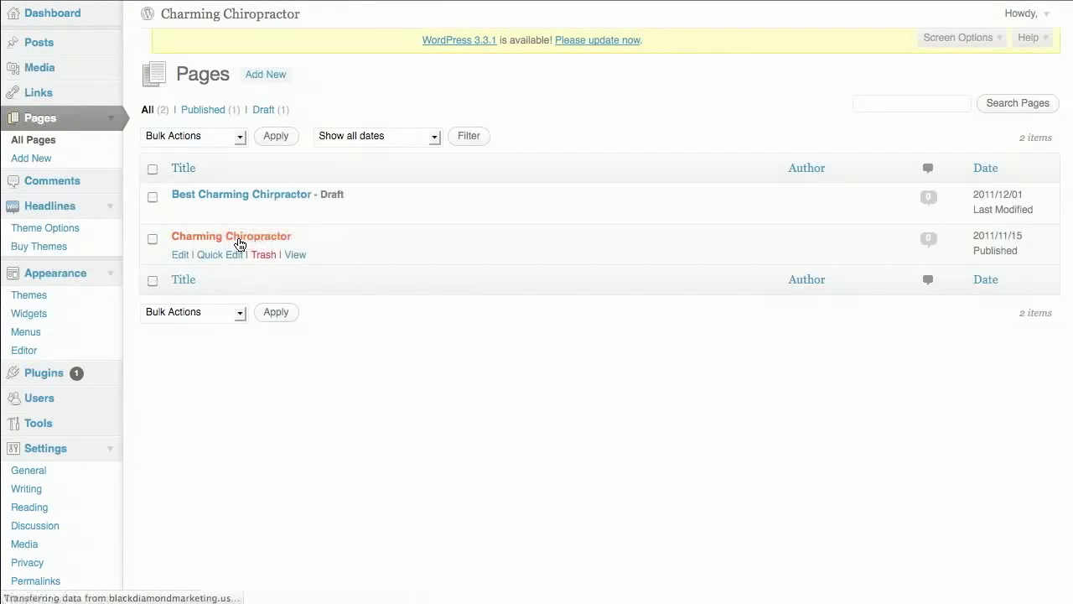
click(231, 235)
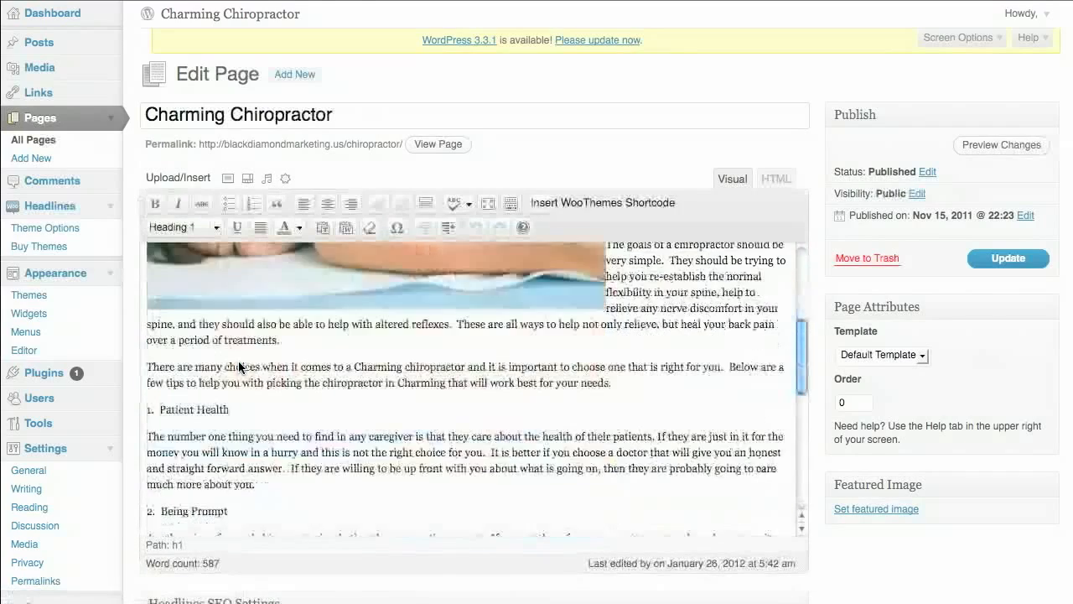
scroll(down, 3)
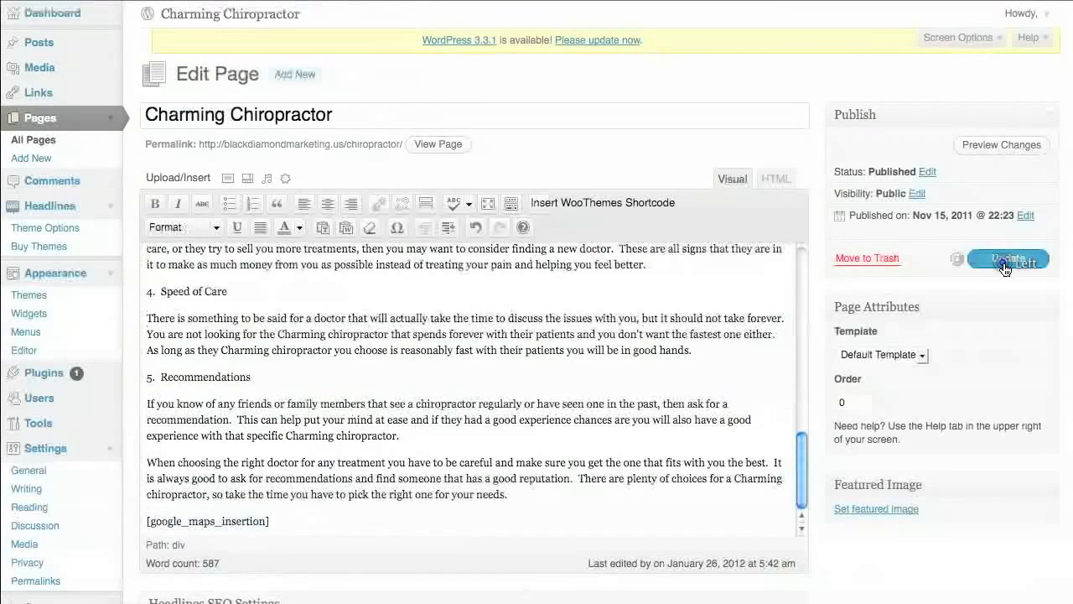
click(1007, 258)
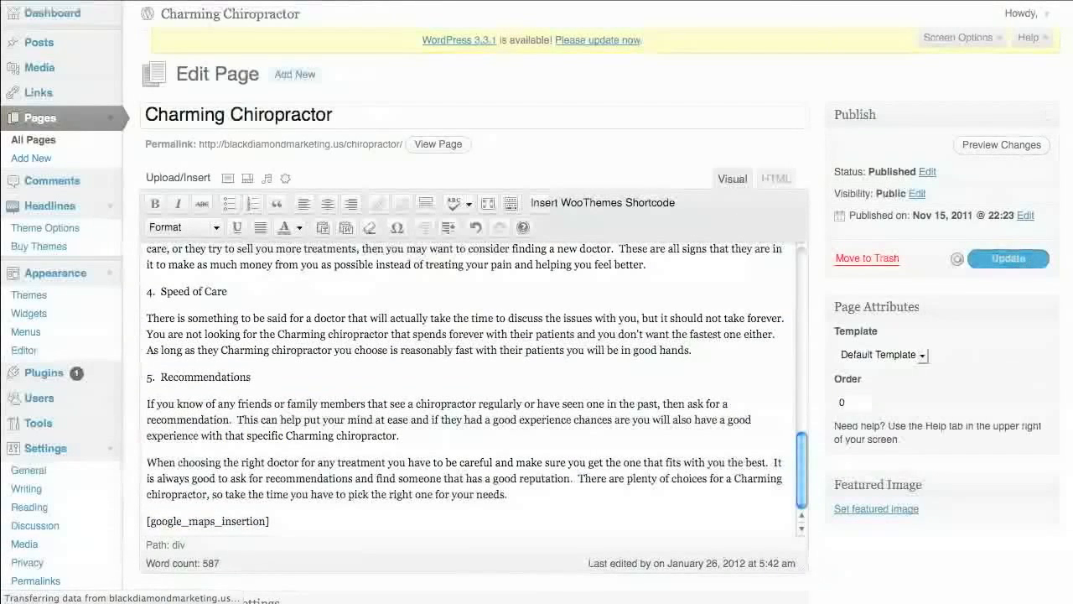
click(437, 144)
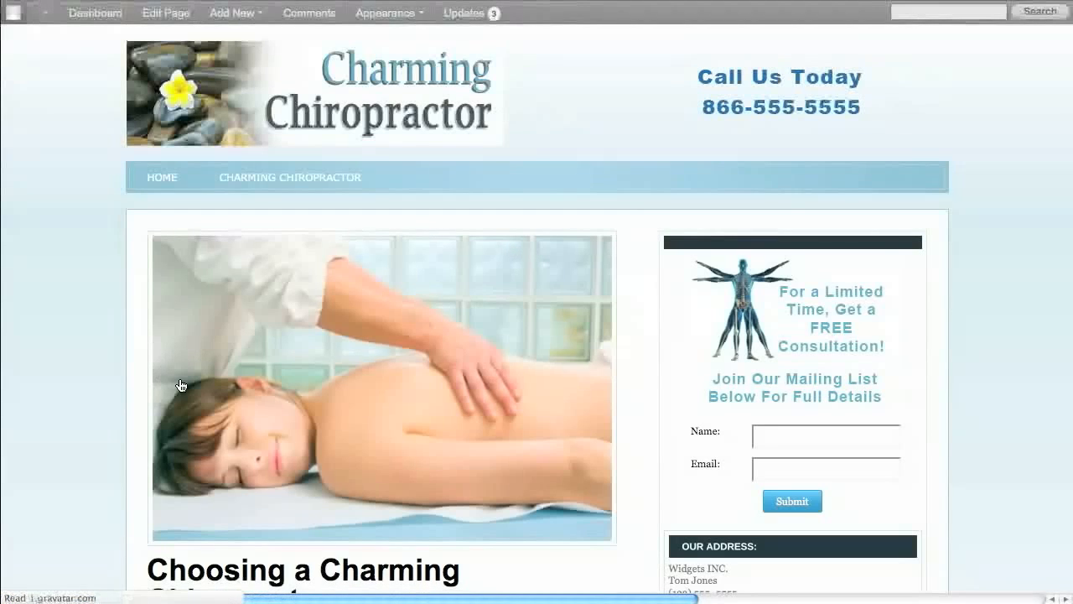
Step: Scroll down the live Charming Chiropractor page past the header image and sidebar opt-in
scroll(down, 3)
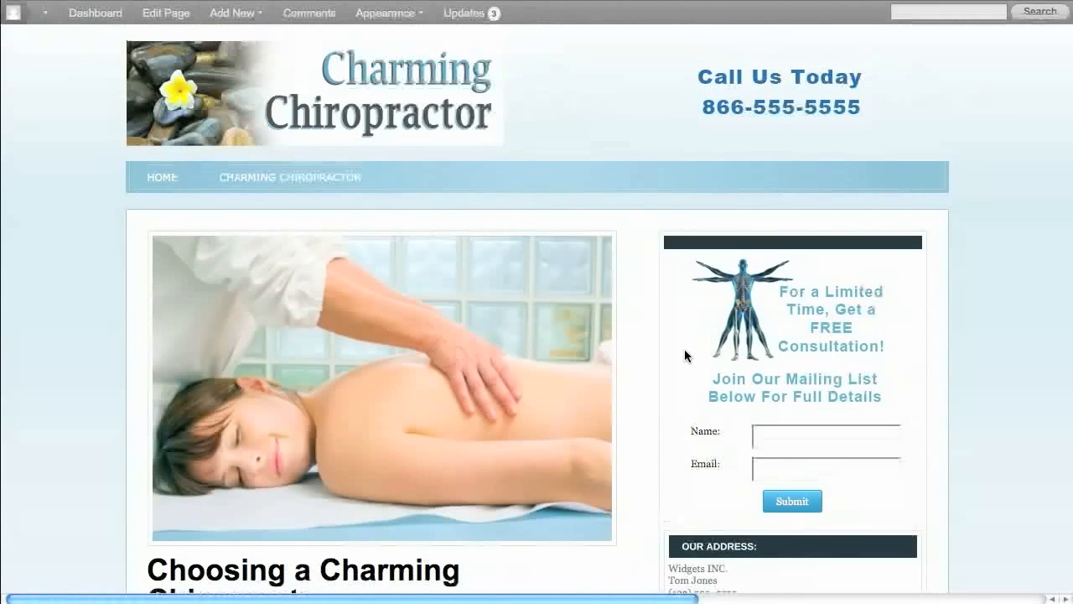
mouse_move(580, 267)
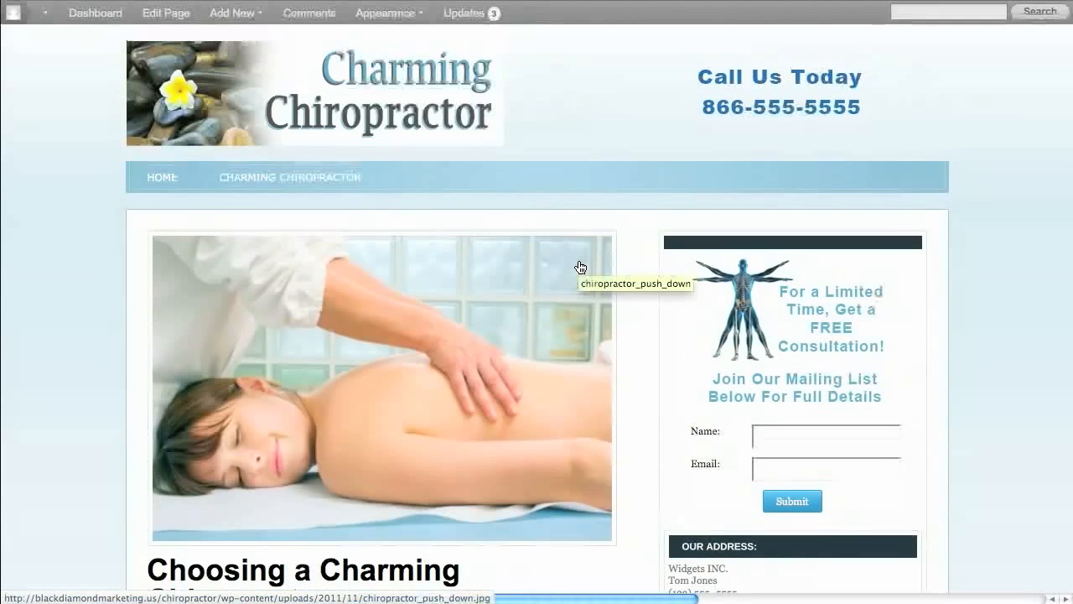